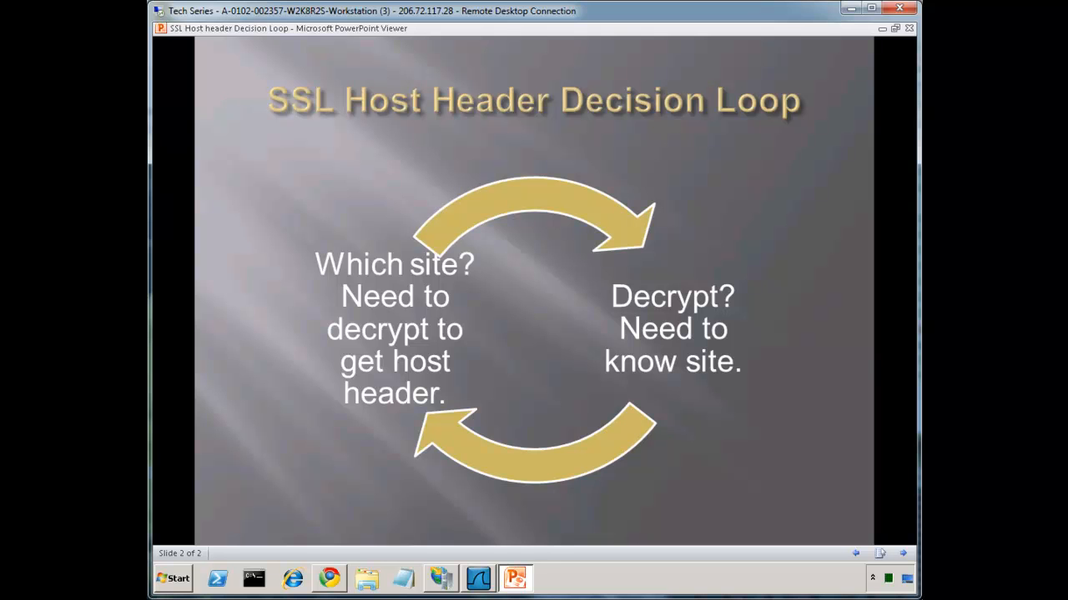
{"action": "mouse_move", "coordinate": [454, 575]}
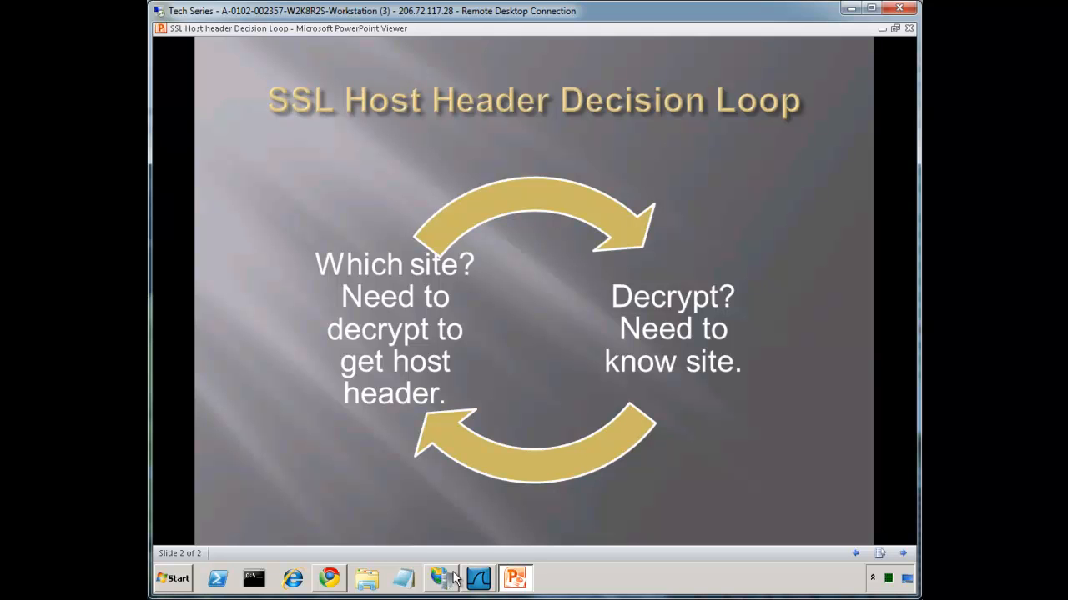
- From Contoso.com's Bindings list, start a new https binding on port 443 with host name greyed out
{"action": "left_click", "coordinate": [440, 578]}
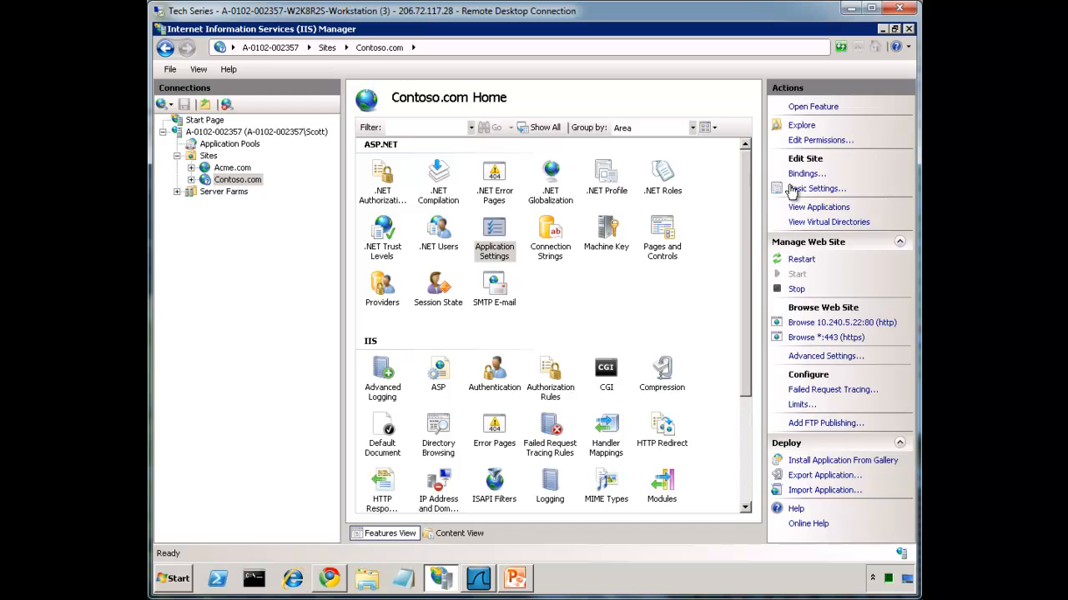
{"action": "left_click", "coordinate": [807, 174]}
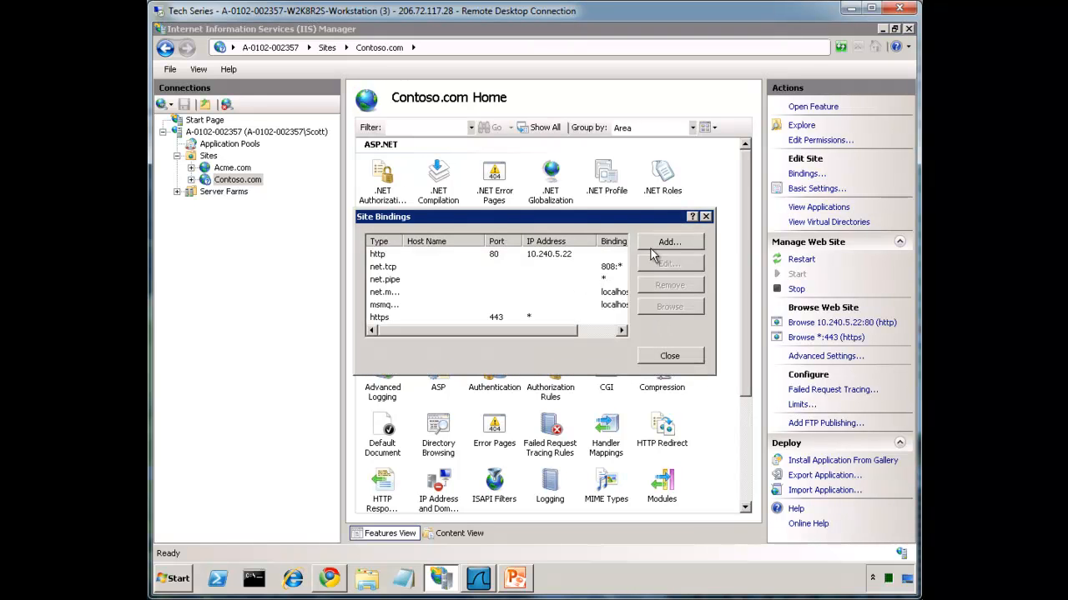
{"action": "left_click", "coordinate": [668, 242]}
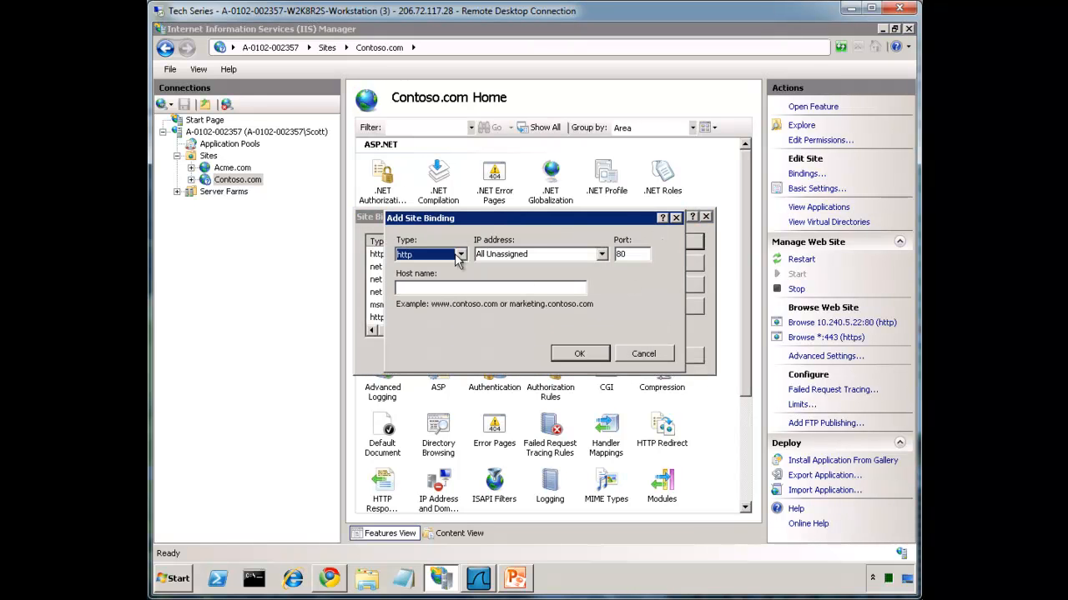
{"action": "left_click", "coordinate": [460, 254]}
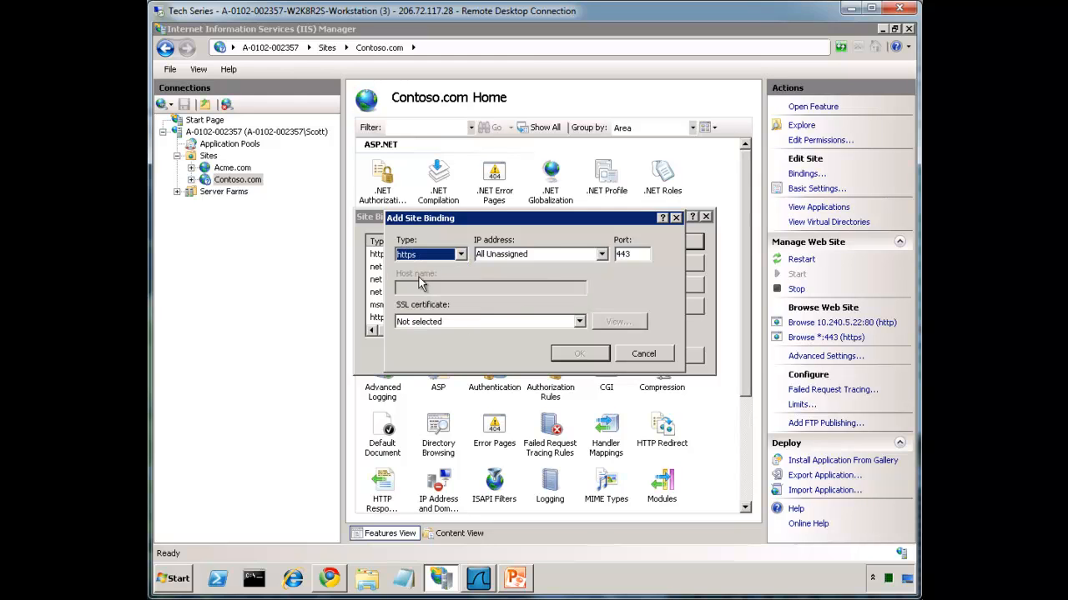
{"action": "mouse_move", "coordinate": [407, 276]}
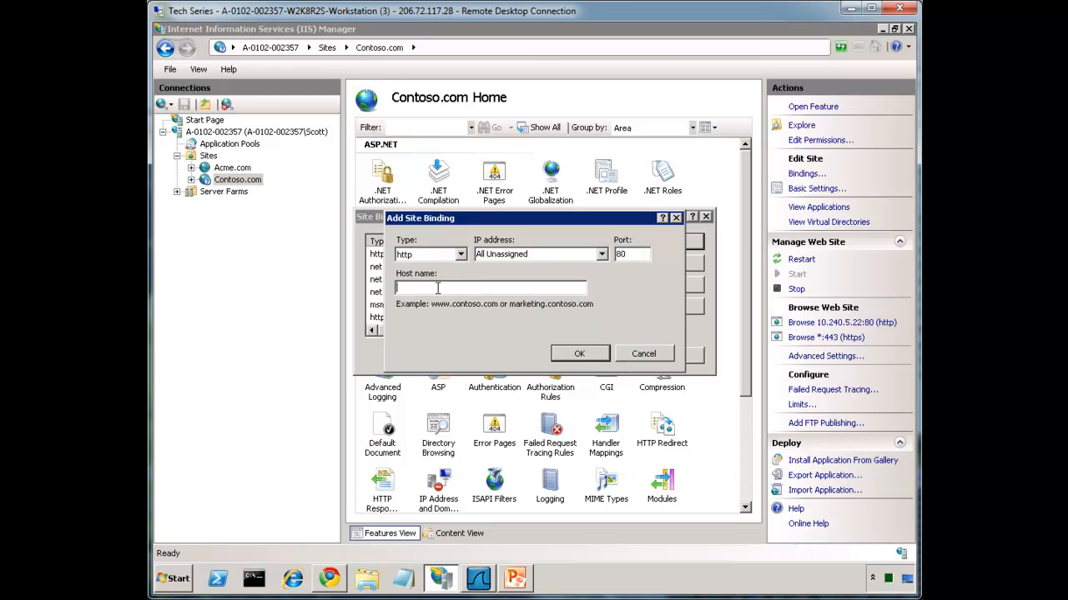
{"action": "left_click", "coordinate": [459, 255]}
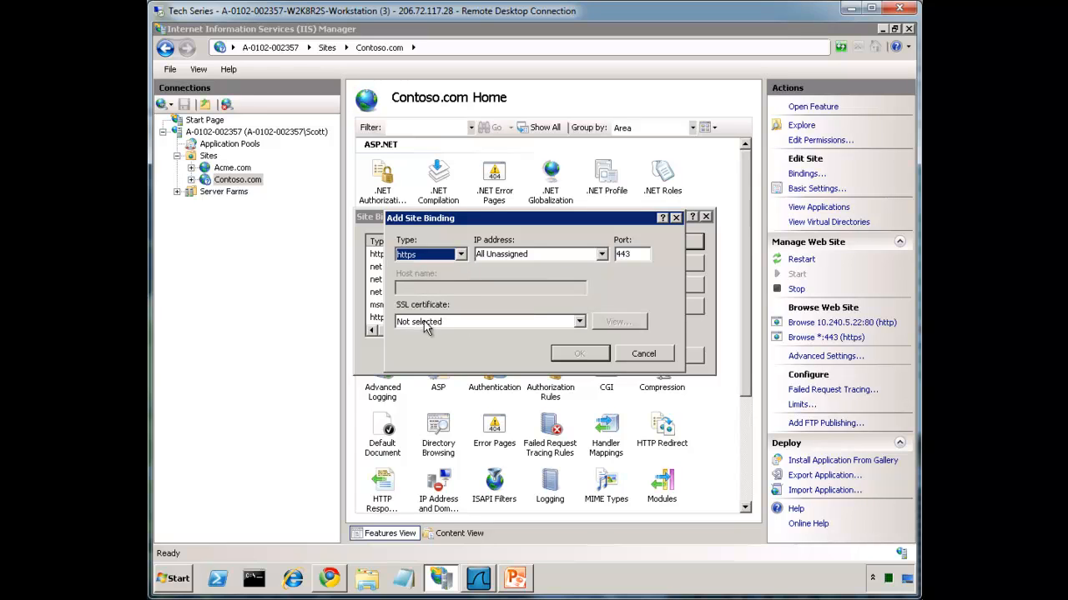
{"action": "mouse_move", "coordinate": [448, 304]}
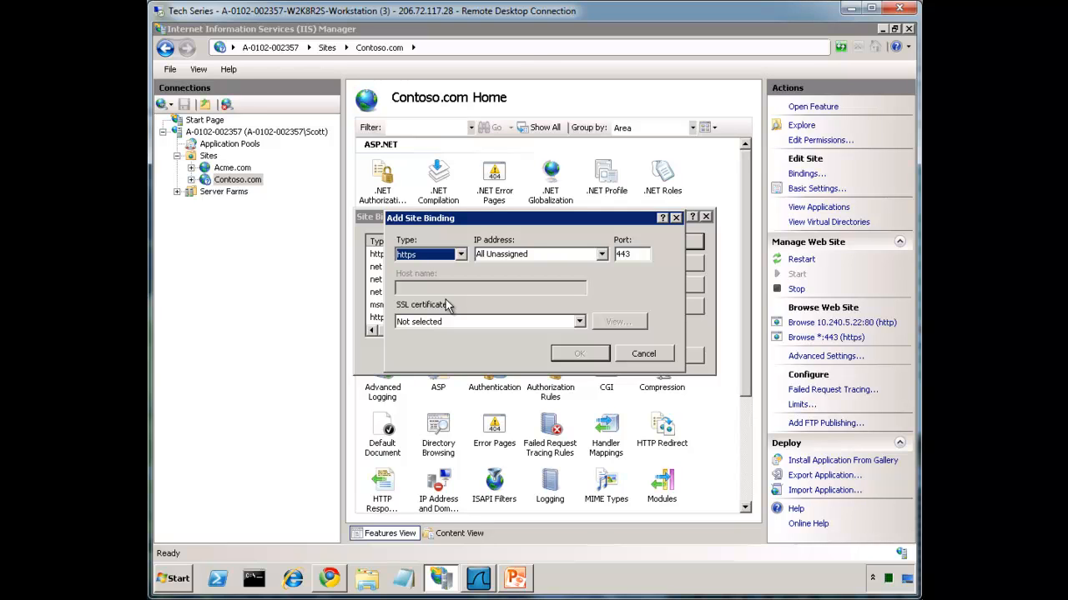
{"action": "mouse_move", "coordinate": [447, 311]}
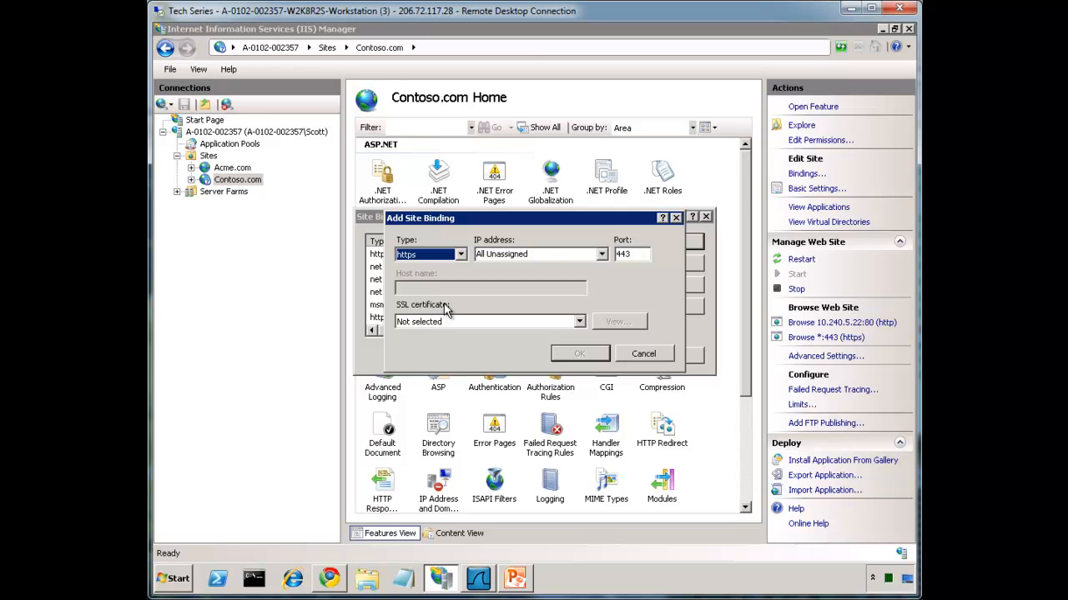
{"action": "mouse_move", "coordinate": [446, 311]}
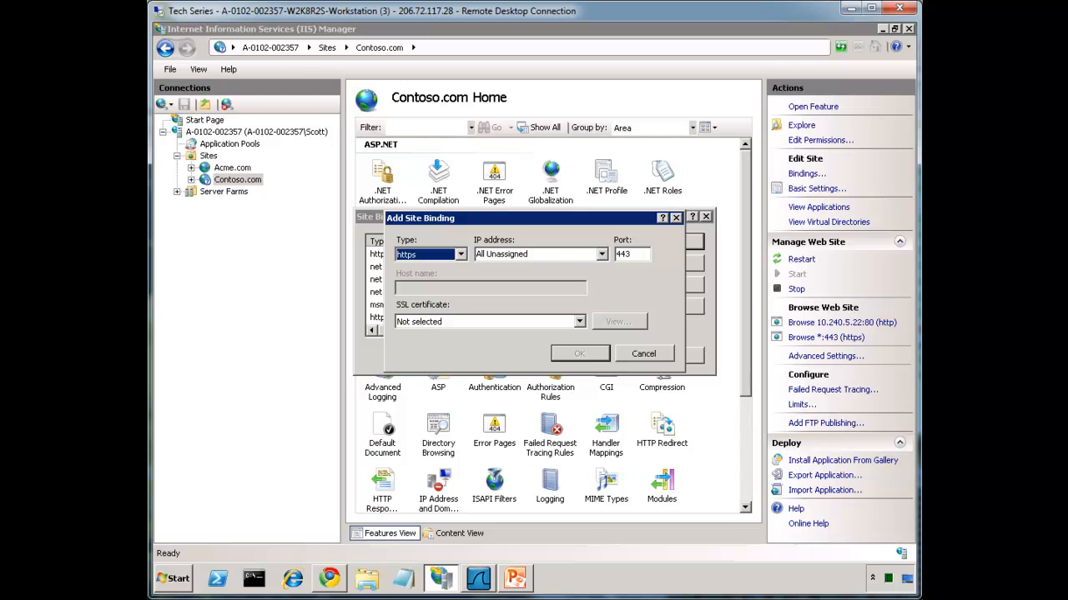
{"action": "mouse_move", "coordinate": [330, 578]}
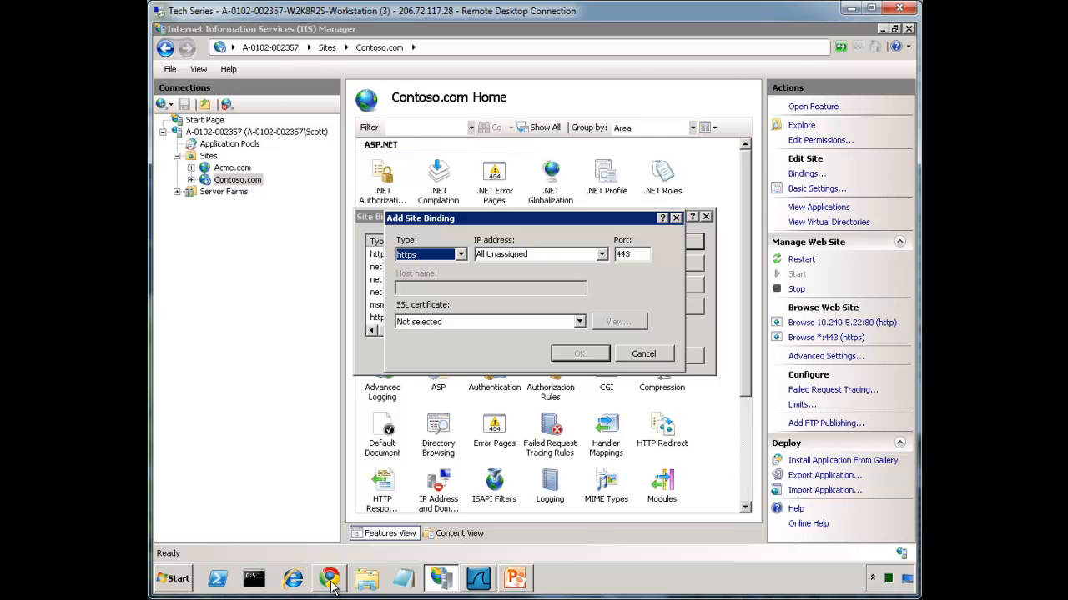
- Bring Chrome to the front showing the osi-model.jpg diagram from howstuffworks.com
{"action": "left_click", "coordinate": [329, 578]}
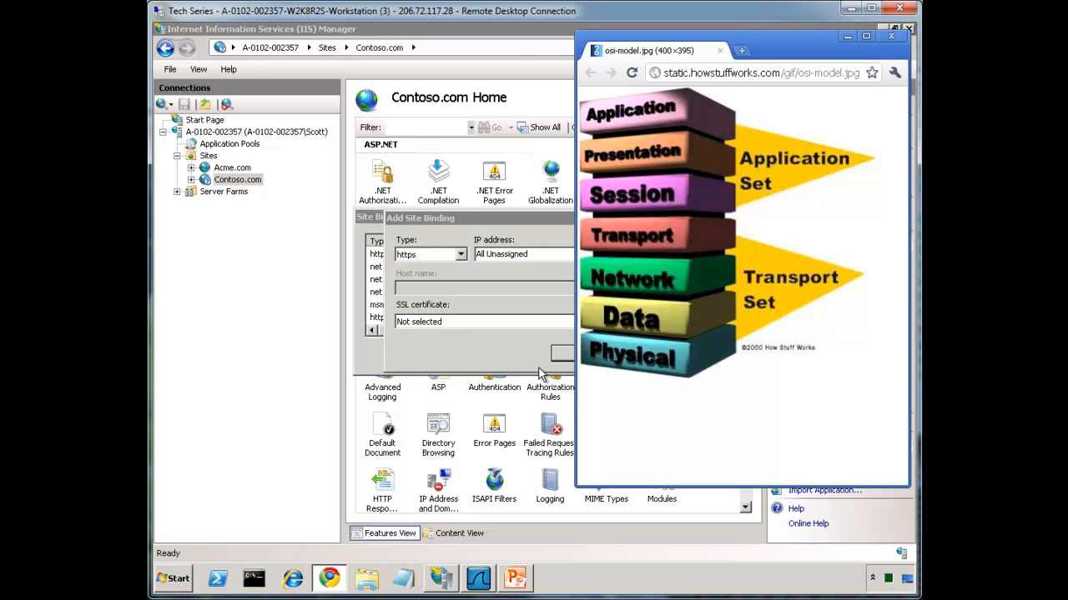
{"action": "mouse_move", "coordinate": [652, 258]}
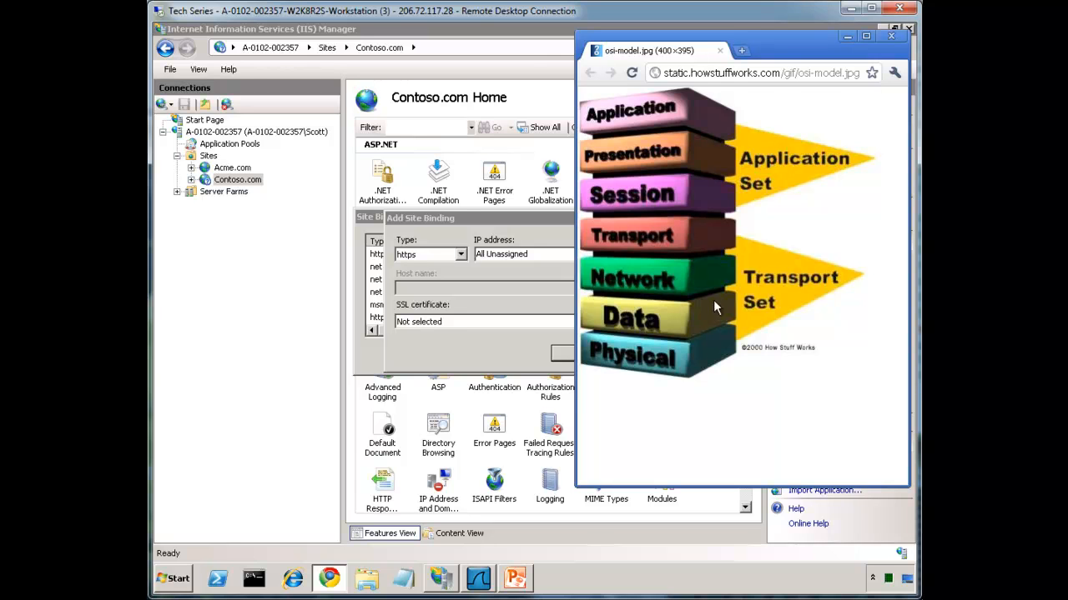
{"action": "mouse_move", "coordinate": [716, 287]}
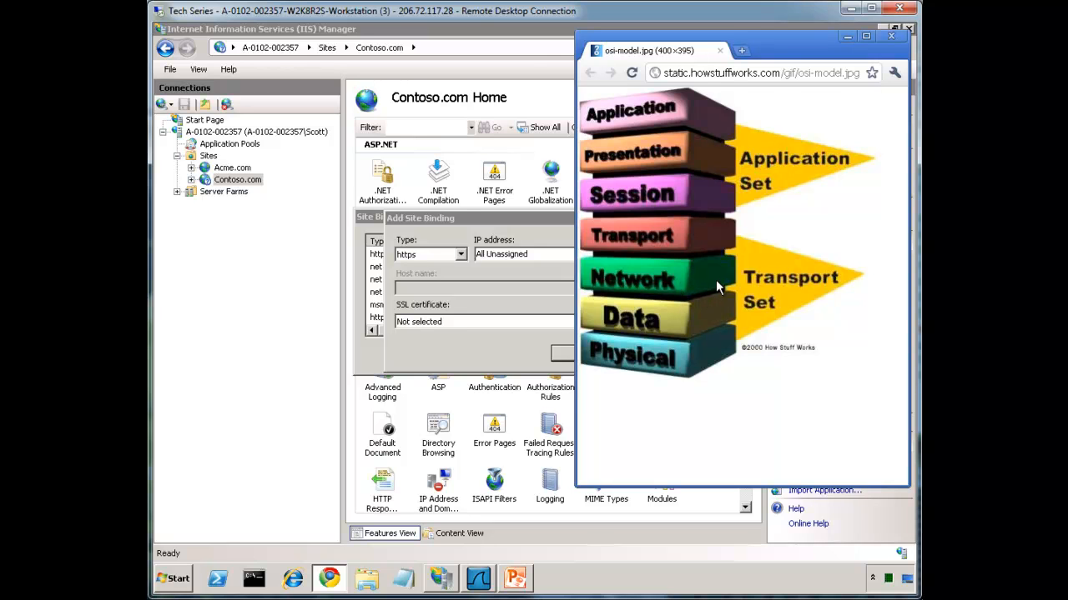
{"action": "mouse_move", "coordinate": [621, 286]}
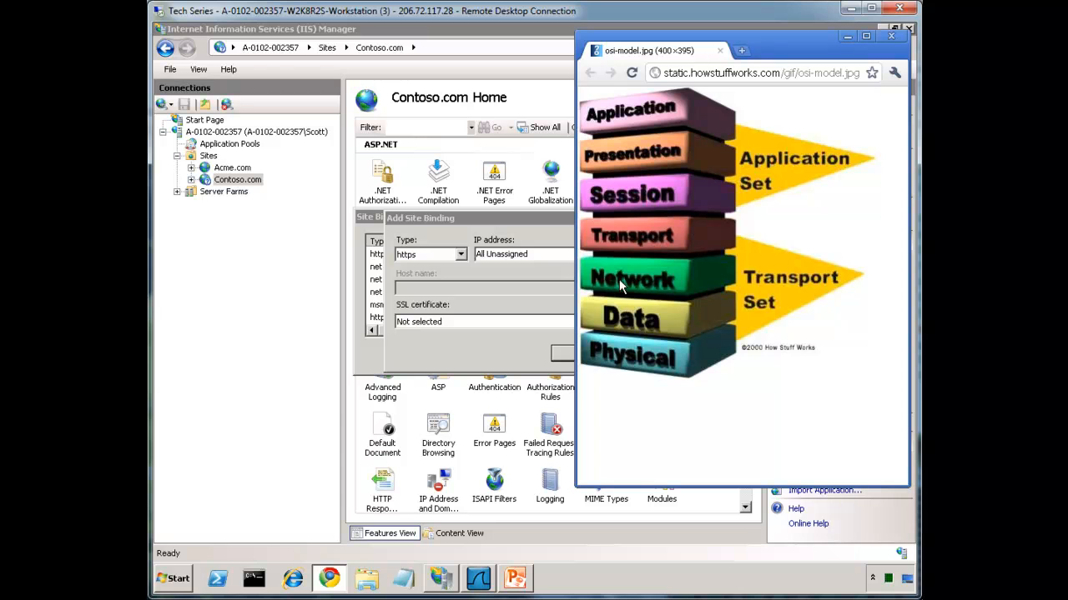
{"action": "mouse_move", "coordinate": [662, 289]}
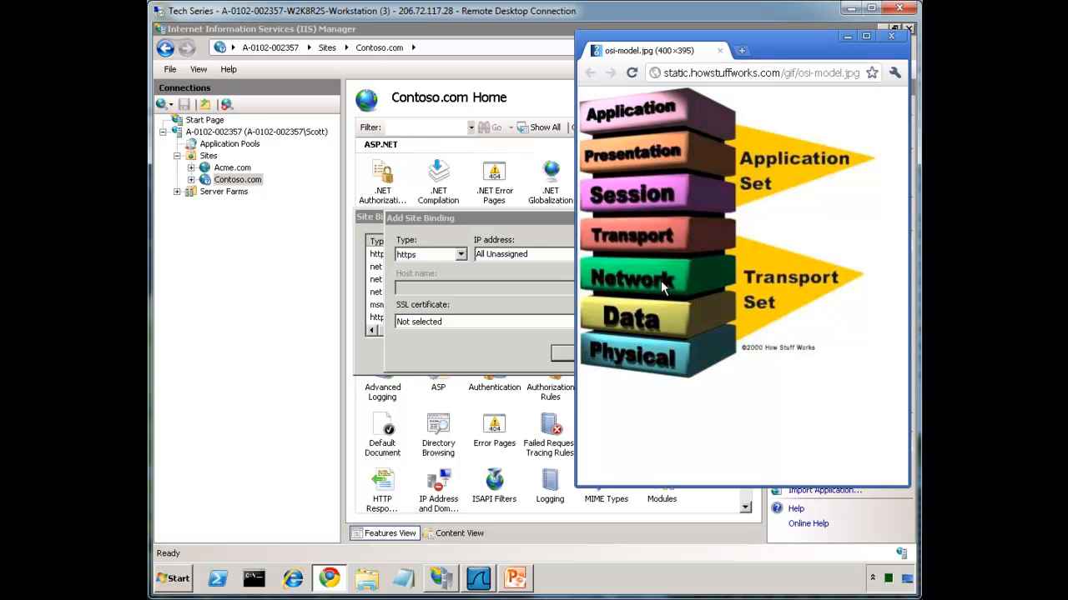
- Bring the Add Site Binding dialog back to the front, still on https port 443
{"action": "left_click", "coordinate": [891, 36]}
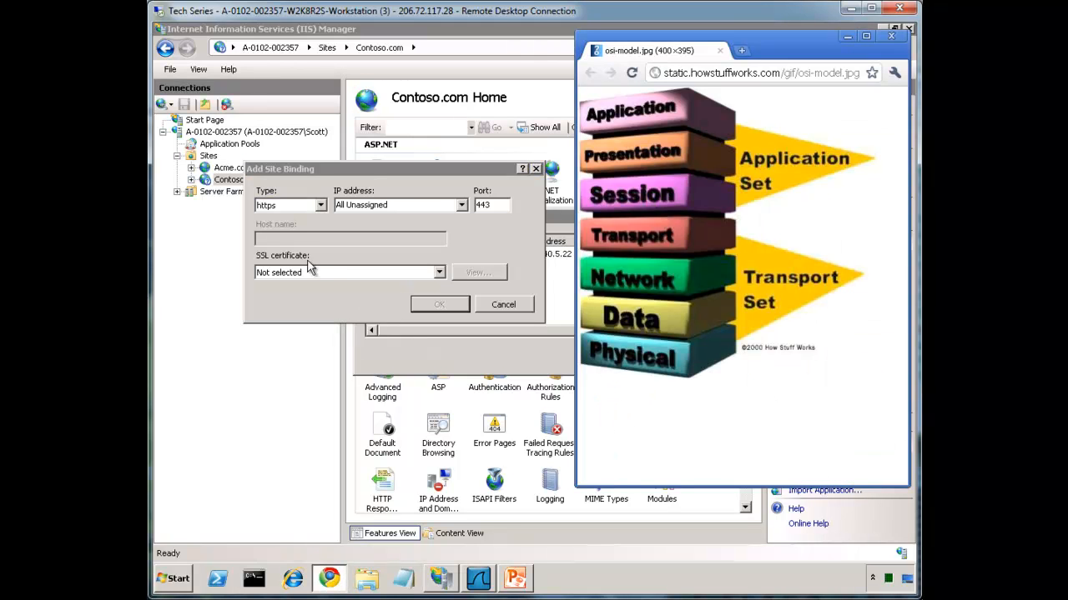
{"action": "mouse_move", "coordinate": [417, 197]}
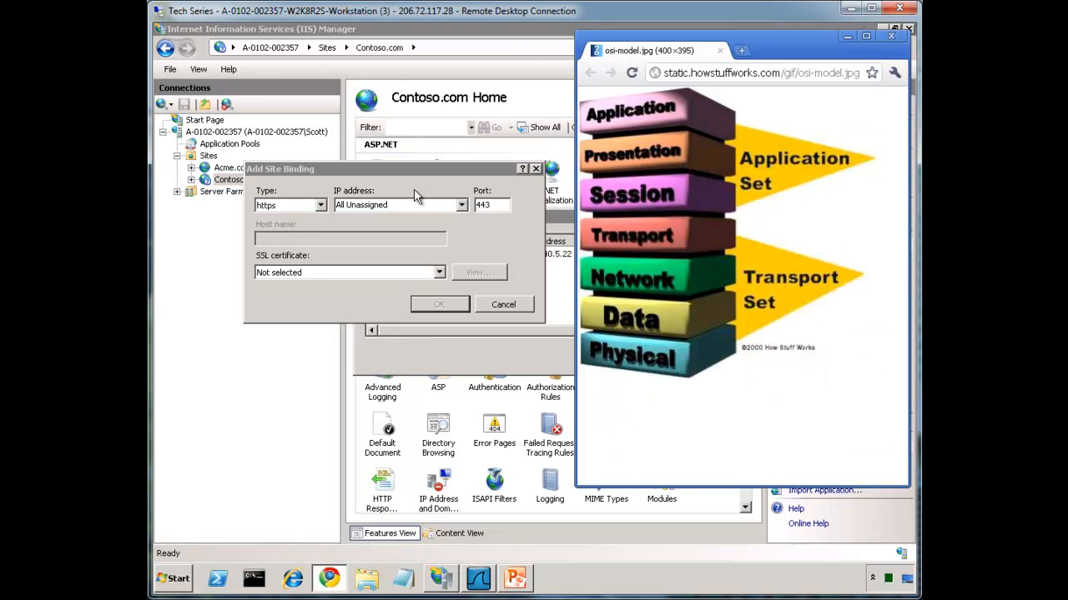
{"action": "mouse_move", "coordinate": [286, 238]}
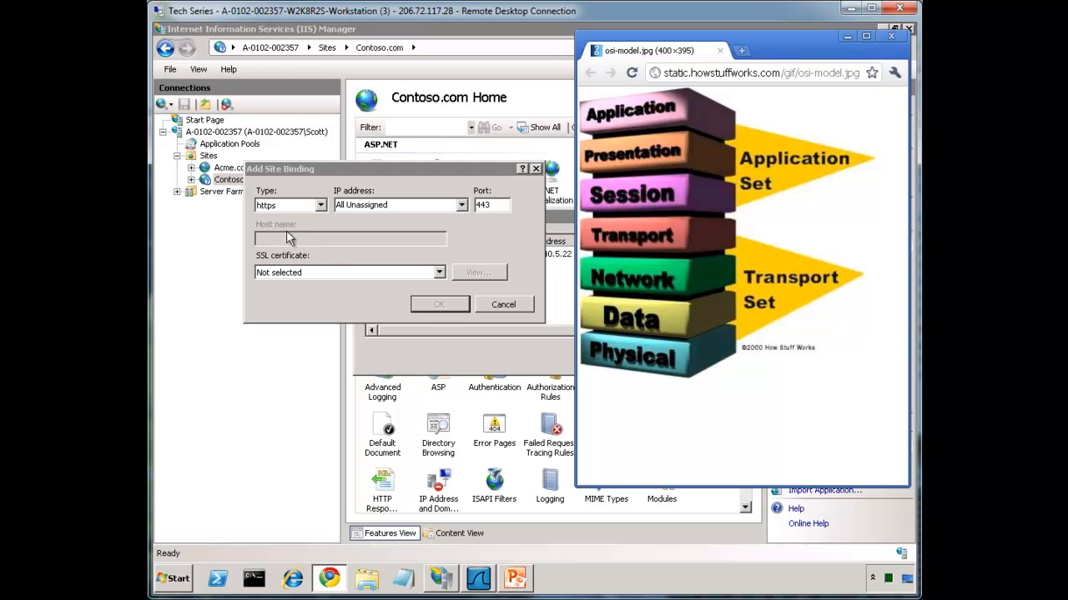
{"action": "mouse_move", "coordinate": [607, 298]}
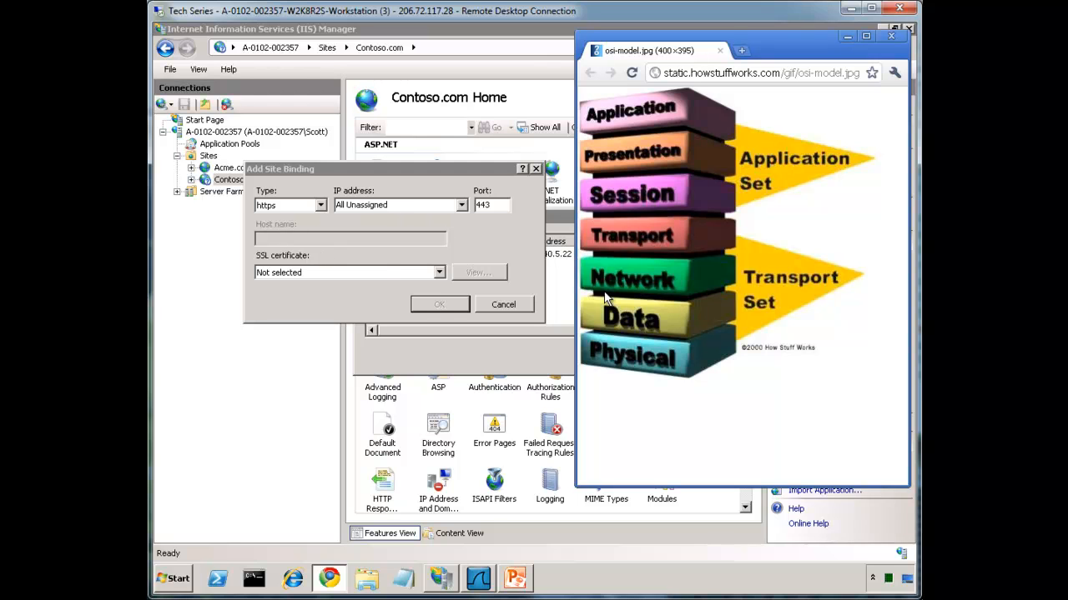
{"action": "mouse_move", "coordinate": [498, 218]}
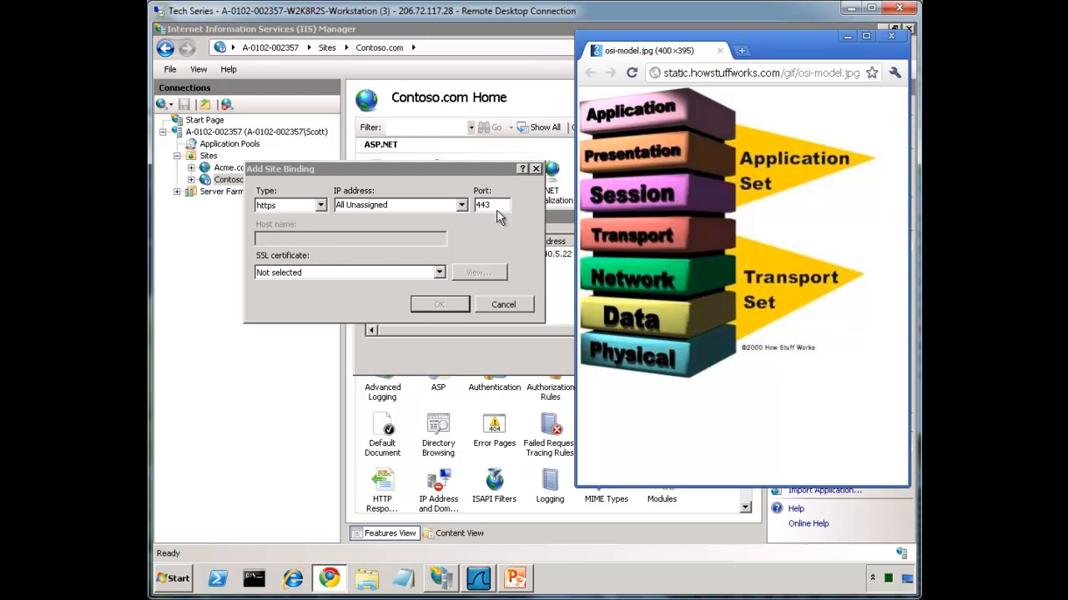
{"action": "mouse_move", "coordinate": [655, 242]}
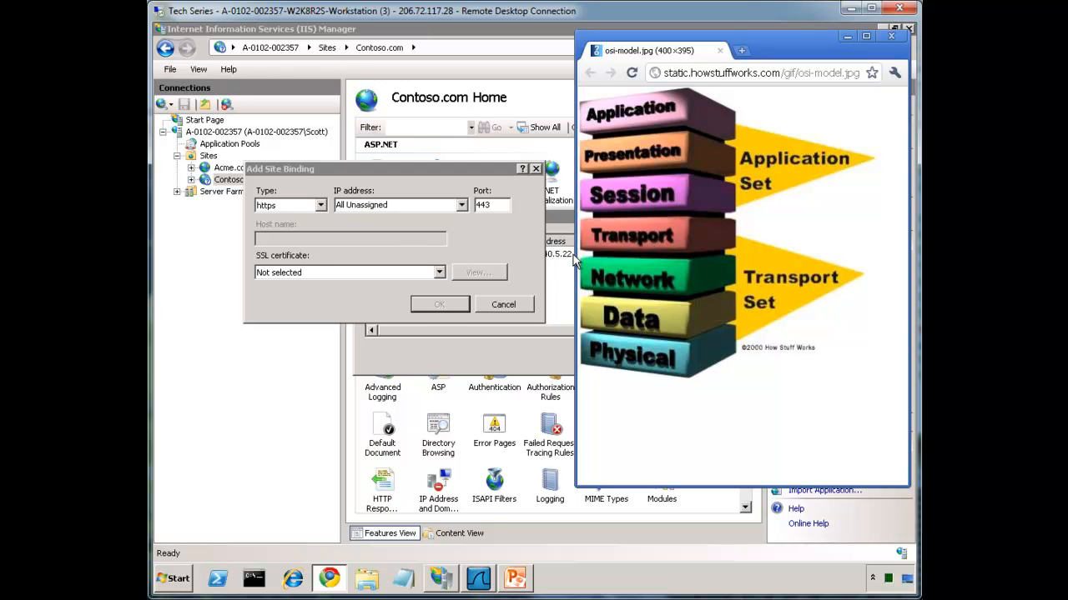
{"action": "mouse_move", "coordinate": [480, 266]}
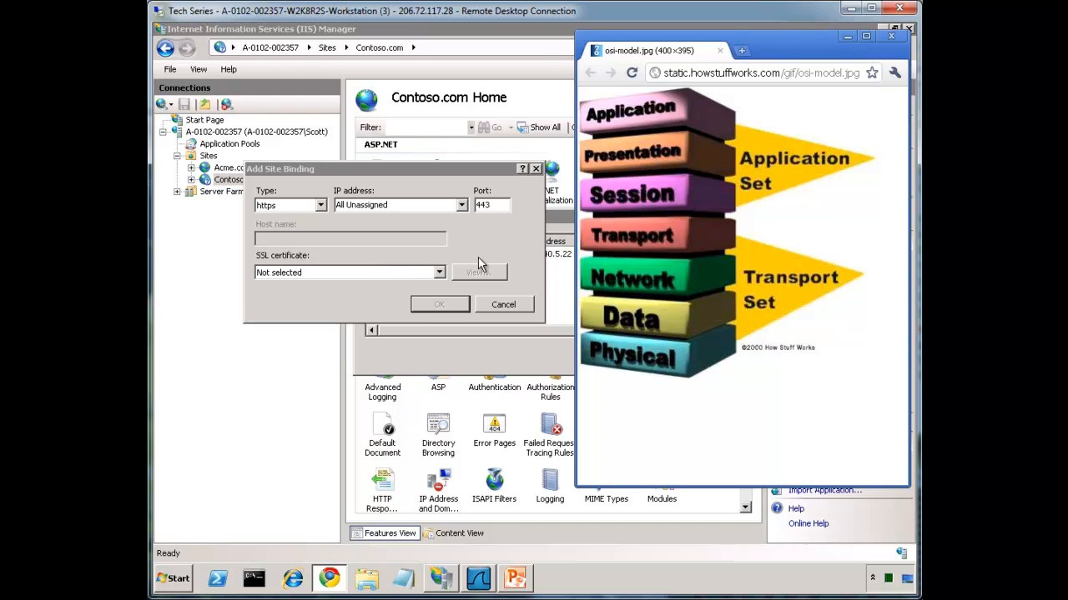
{"action": "mouse_move", "coordinate": [613, 125]}
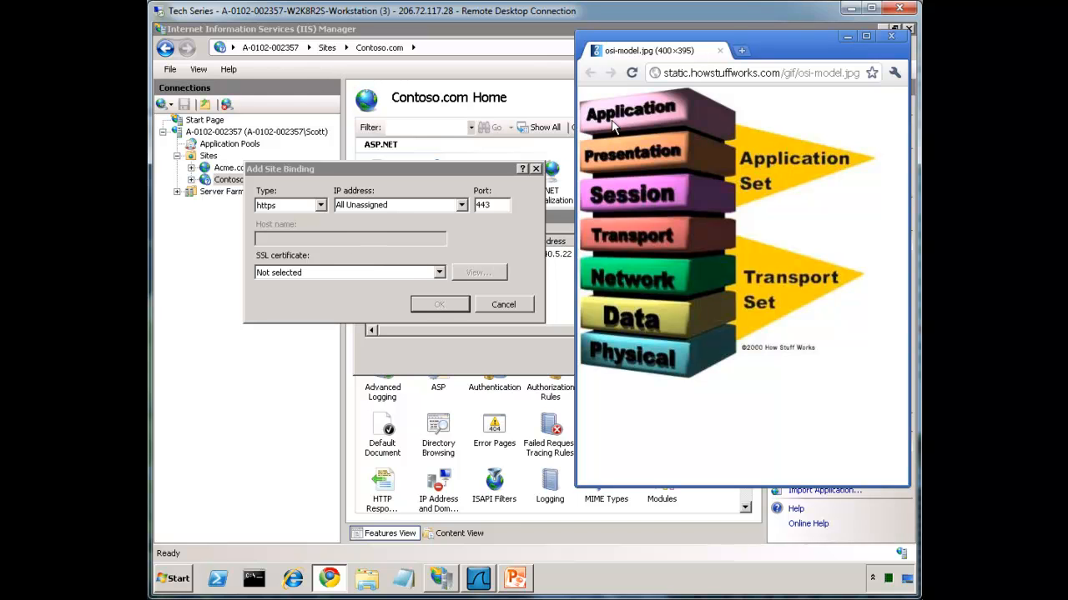
{"action": "mouse_move", "coordinate": [649, 112]}
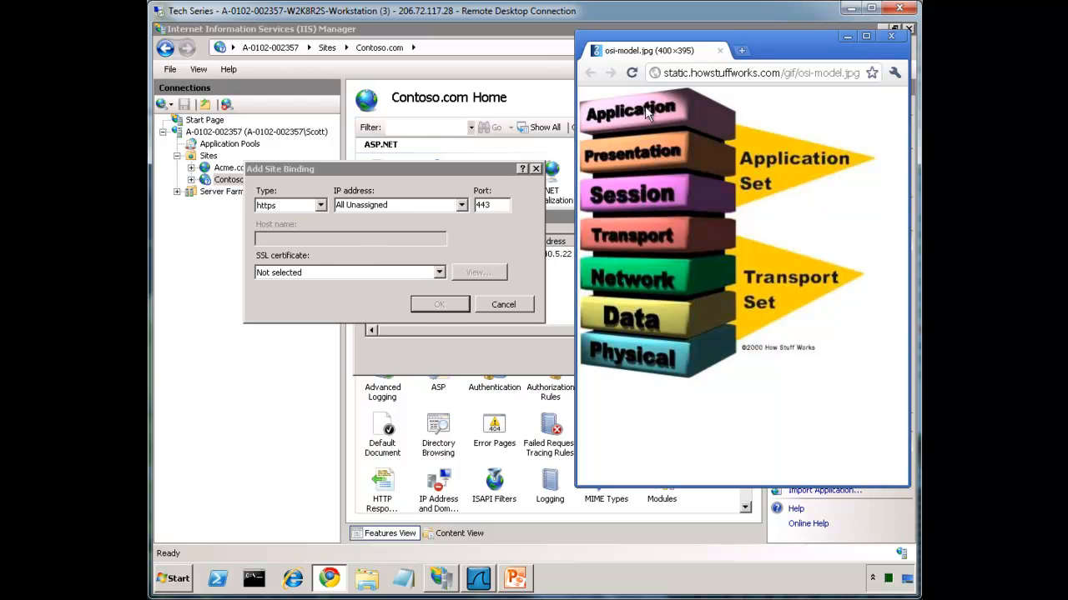
{"action": "mouse_move", "coordinate": [317, 208]}
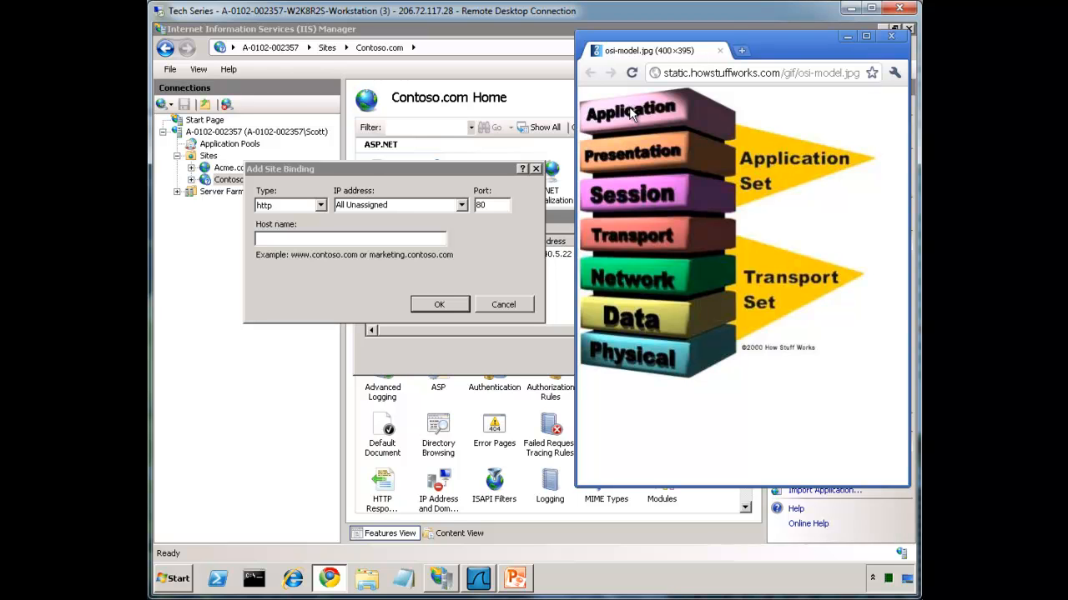
{"action": "mouse_move", "coordinate": [299, 71]}
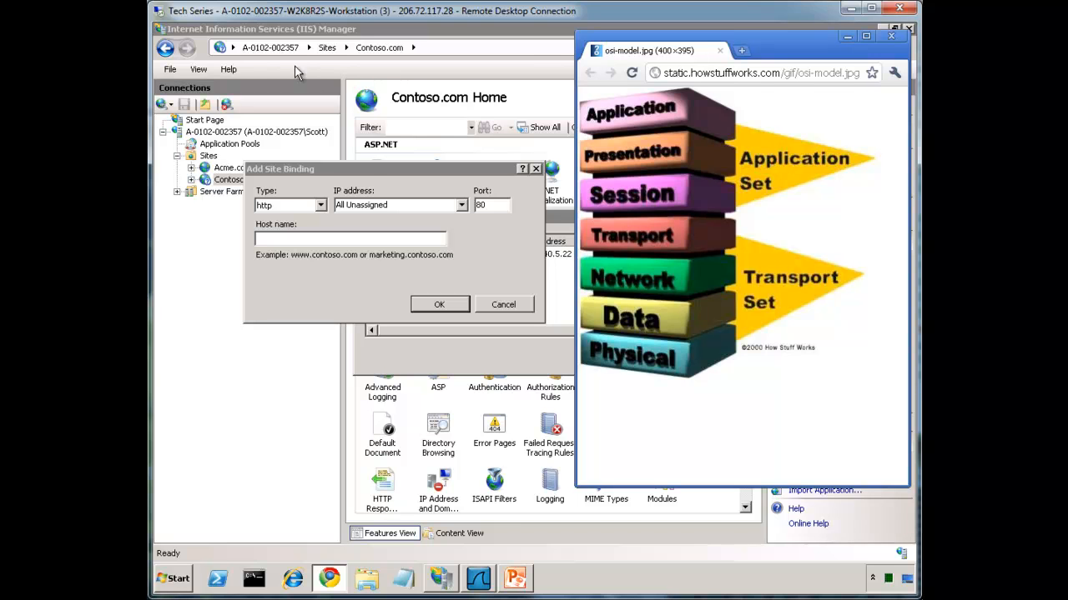
{"action": "mouse_move", "coordinate": [263, 54]}
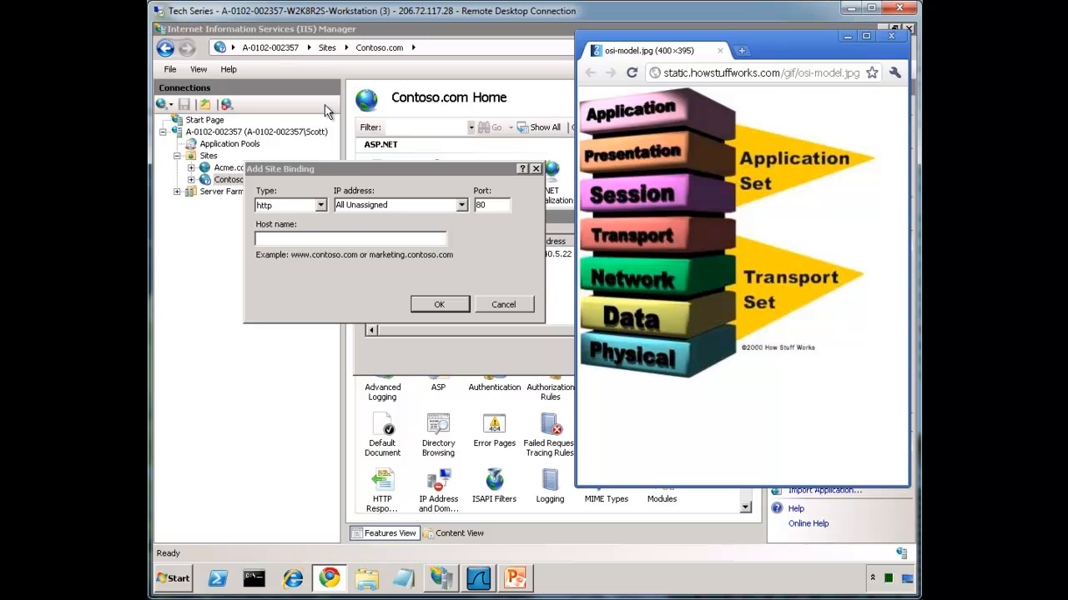
{"action": "mouse_move", "coordinate": [517, 579]}
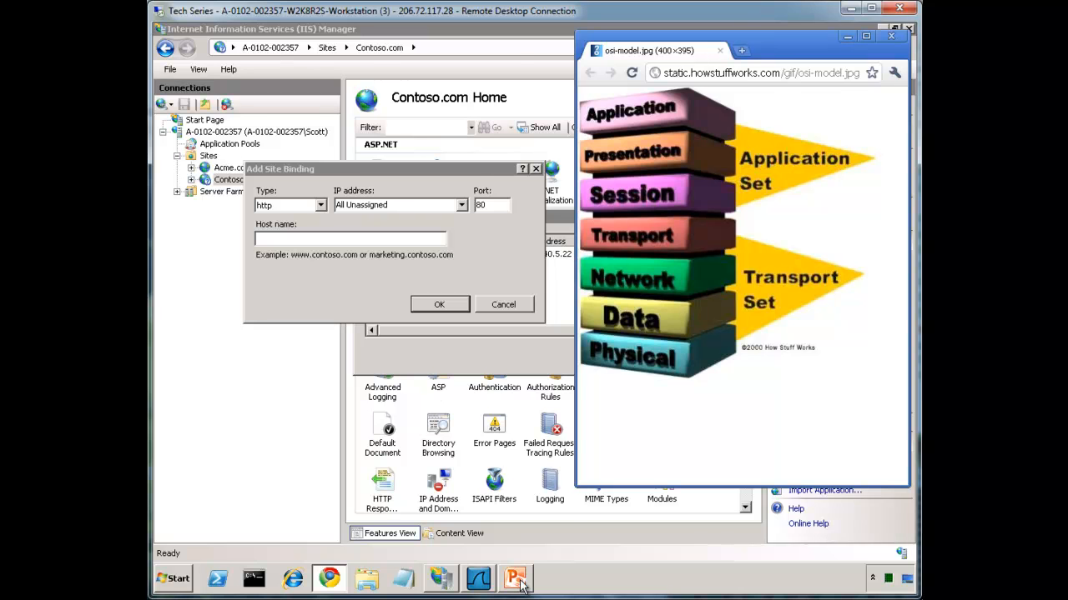
- Show the SSL Host Header Decision Loop slide in PowerPoint Viewer
{"action": "left_click", "coordinate": [514, 578]}
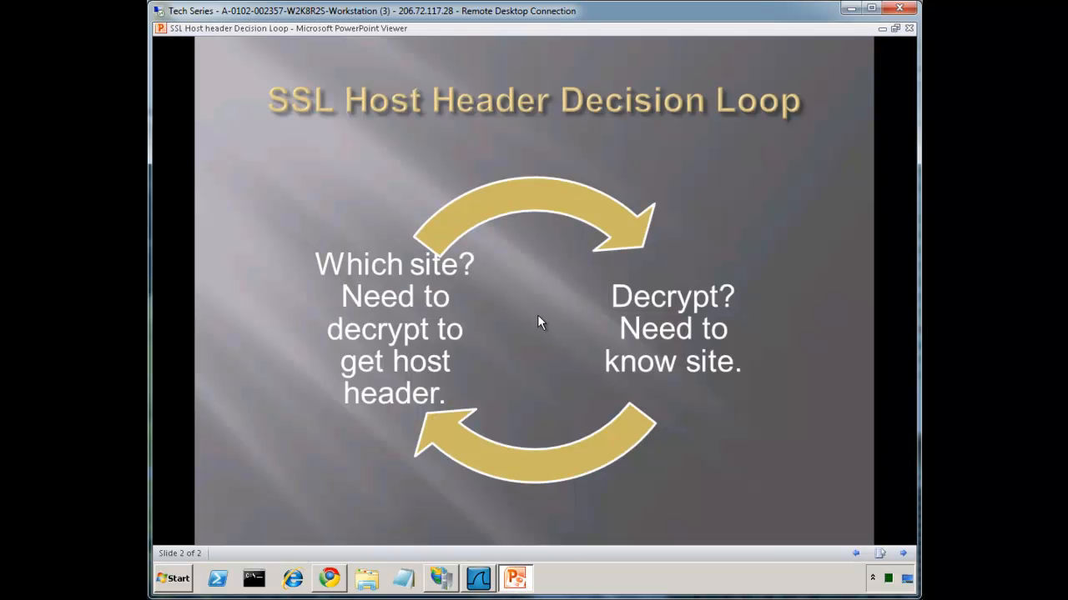
{"action": "mouse_move", "coordinate": [348, 211]}
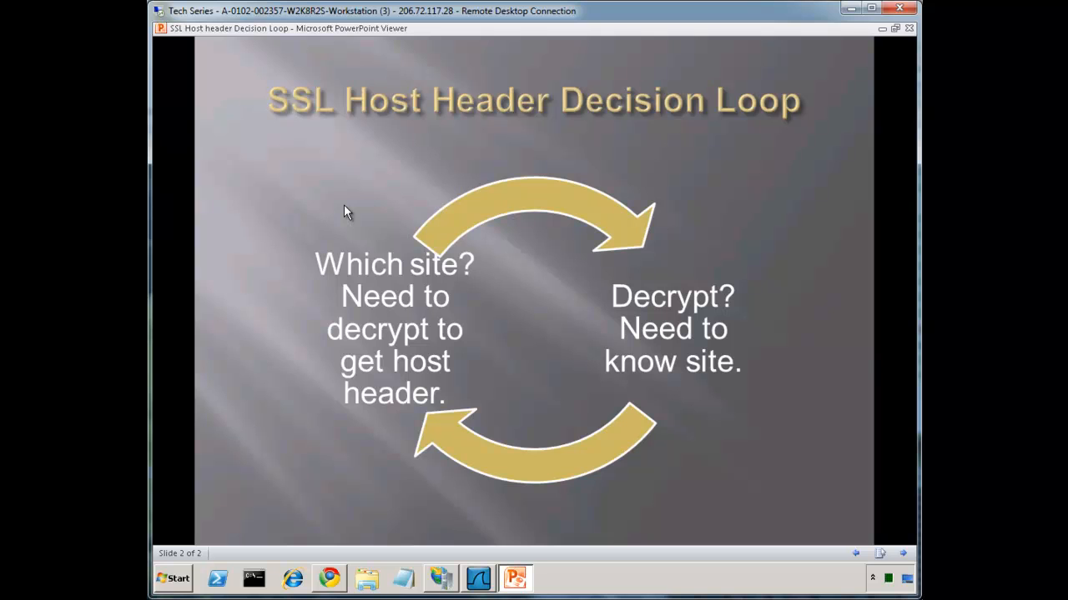
{"action": "mouse_move", "coordinate": [443, 419]}
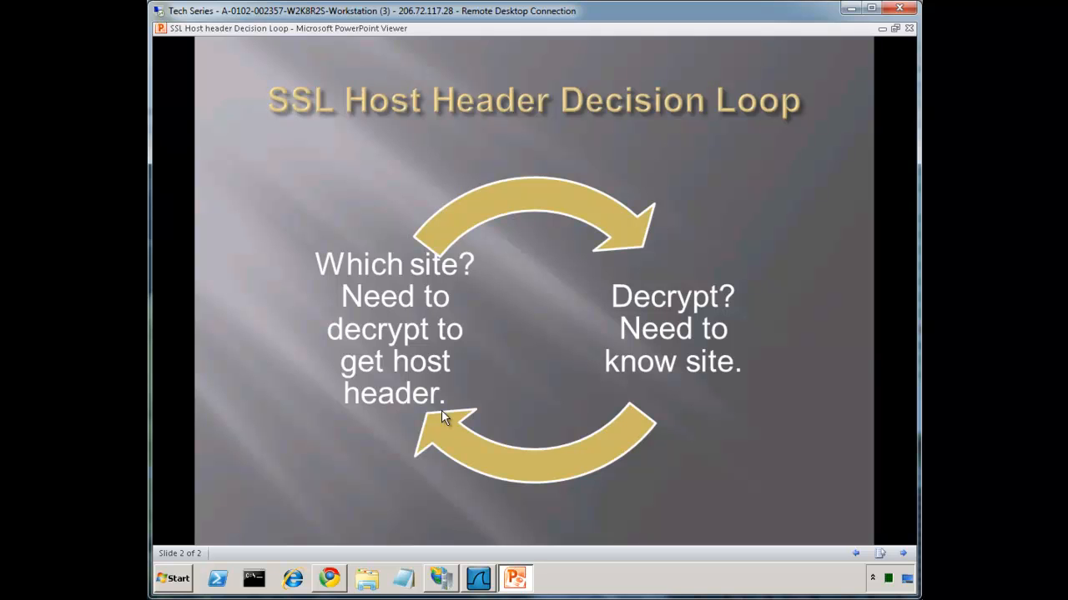
{"action": "mouse_move", "coordinate": [456, 423]}
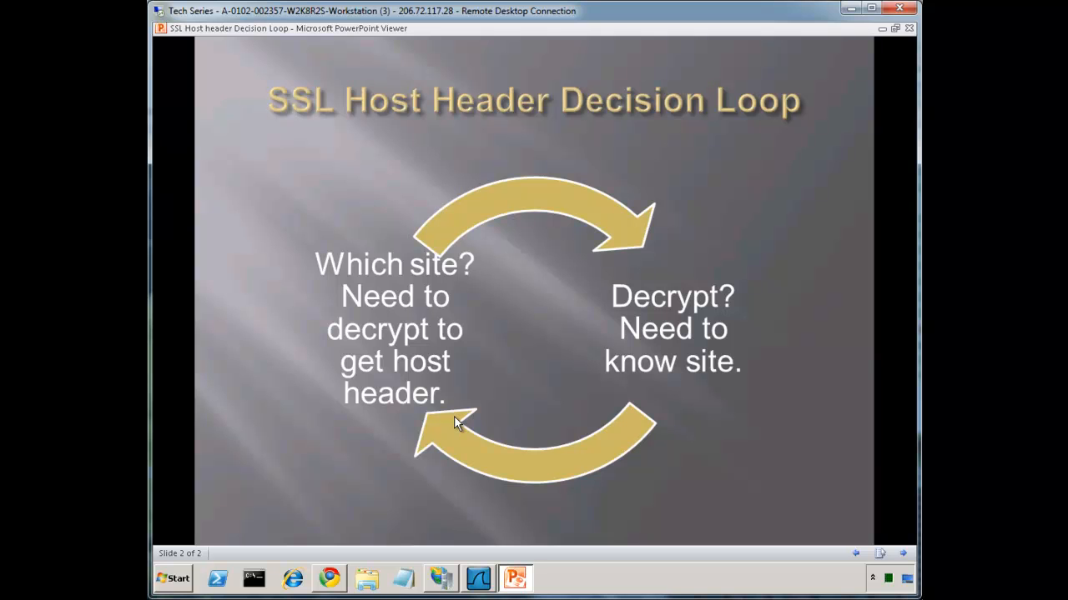
{"action": "mouse_move", "coordinate": [690, 303]}
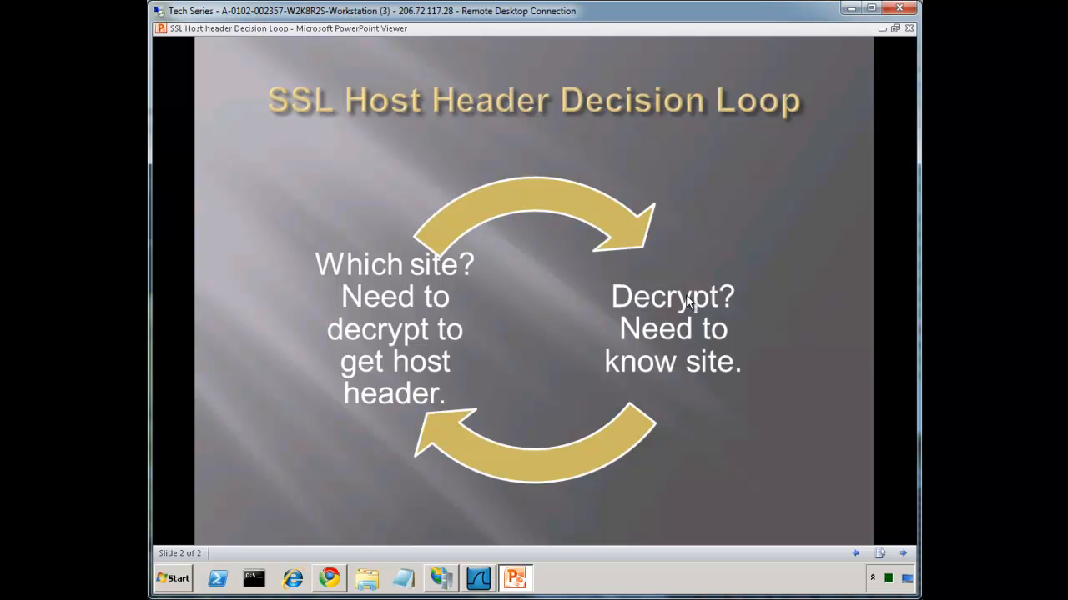
{"action": "mouse_move", "coordinate": [737, 307]}
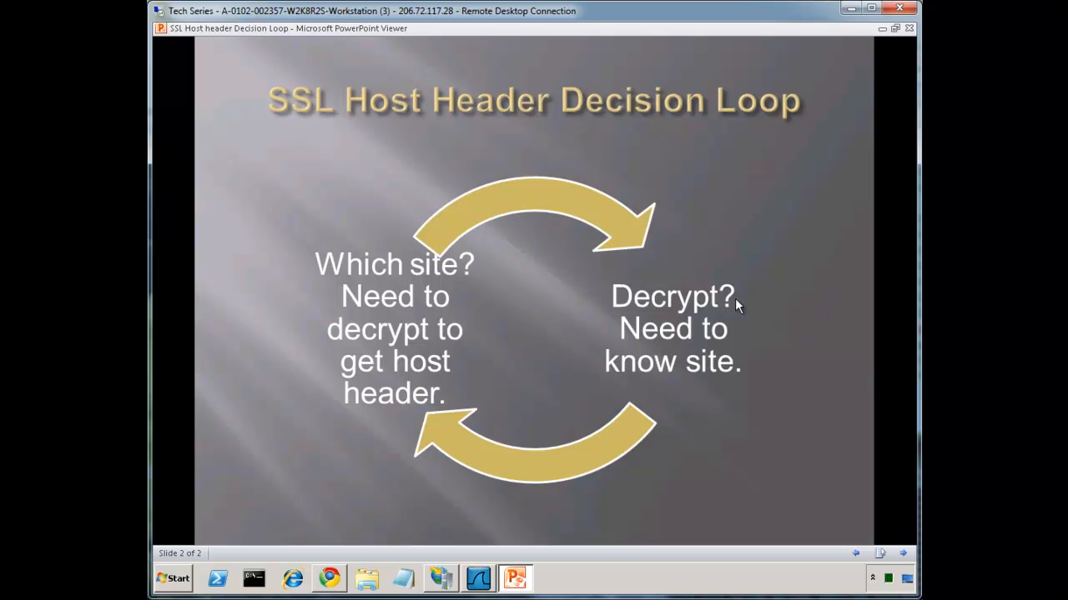
{"action": "mouse_move", "coordinate": [744, 348]}
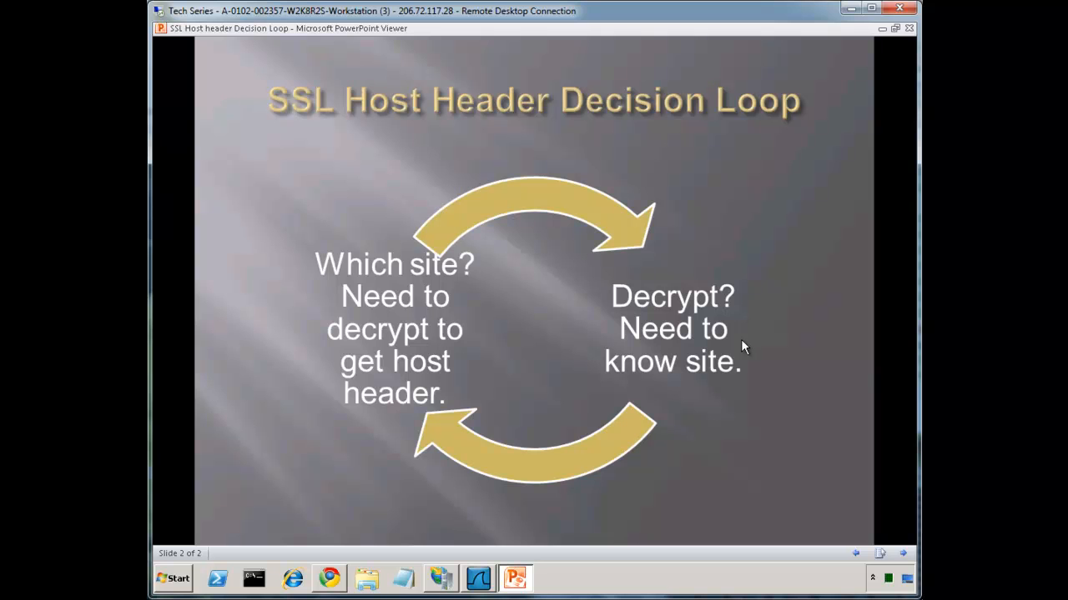
{"action": "mouse_move", "coordinate": [685, 357]}
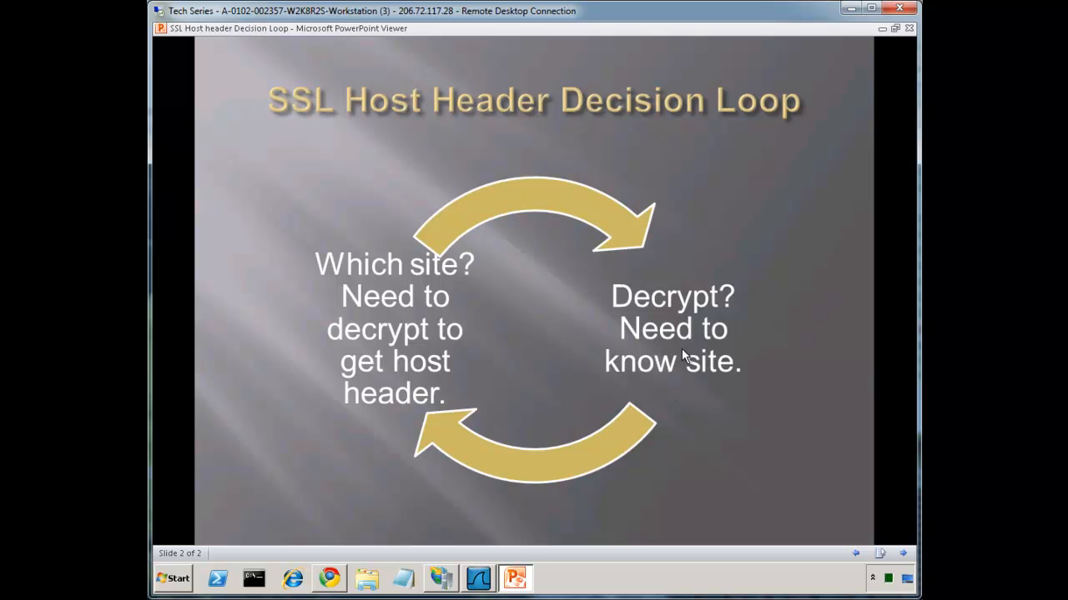
{"action": "mouse_move", "coordinate": [534, 406]}
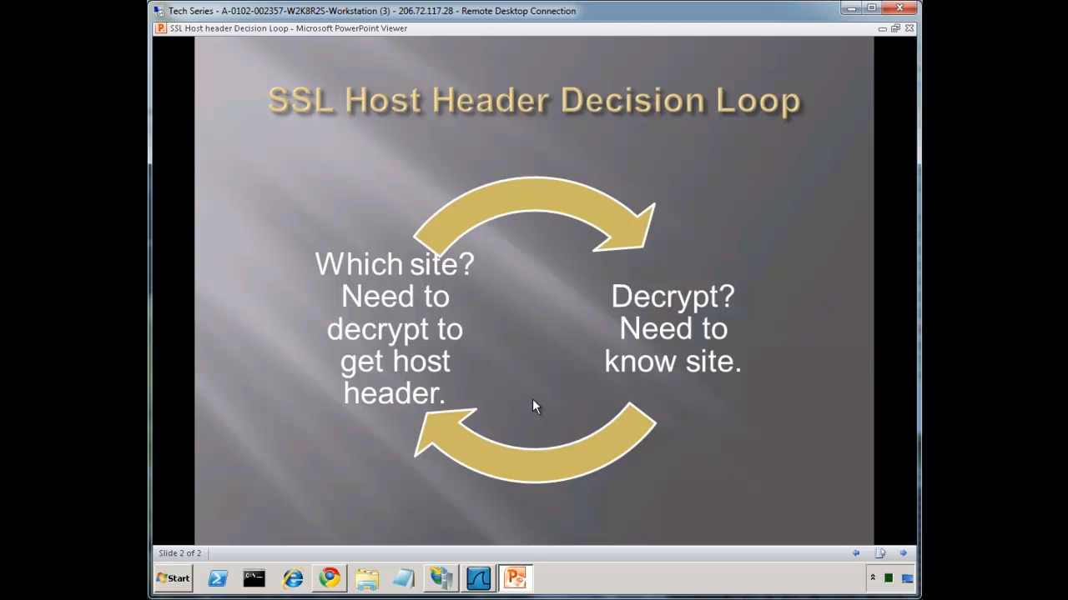
{"action": "mouse_move", "coordinate": [425, 325]}
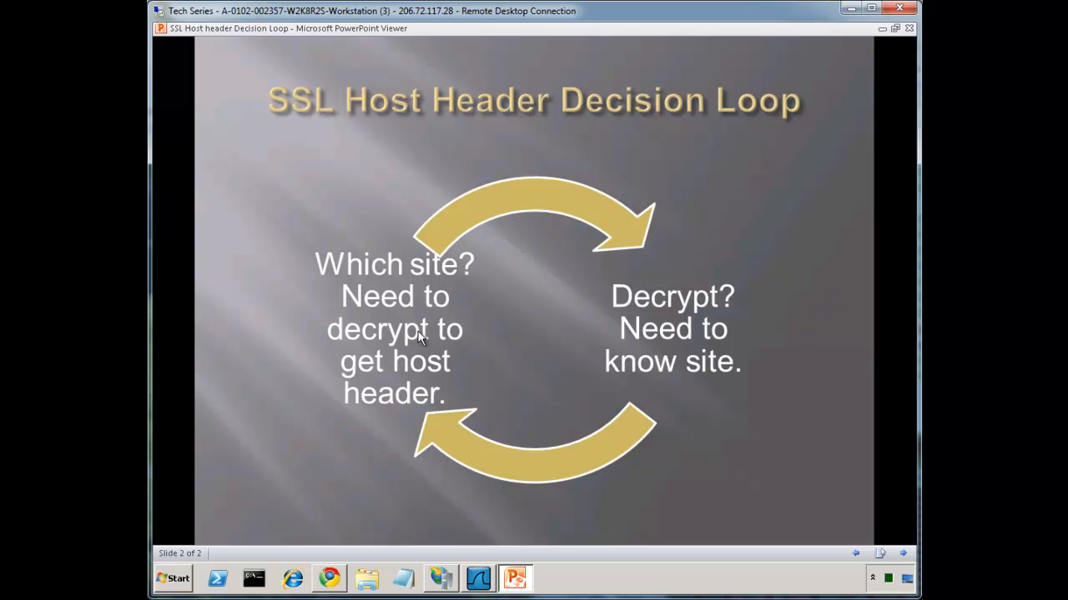
{"action": "mouse_move", "coordinate": [451, 485]}
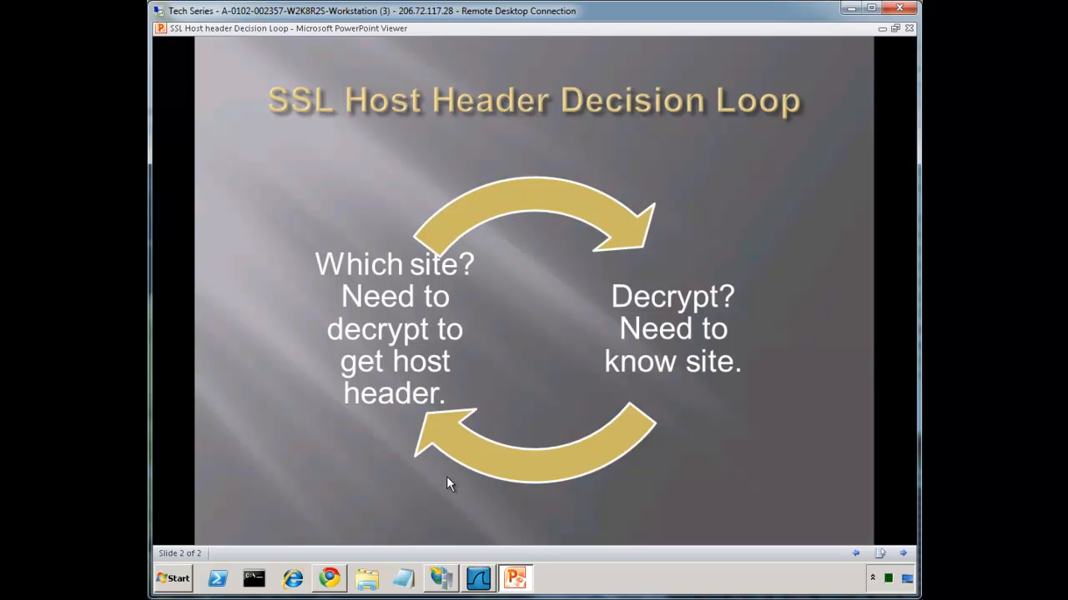
- Back in the Contoso.com binding dialog, set the type to https on port 443
{"action": "left_click", "coordinate": [440, 578]}
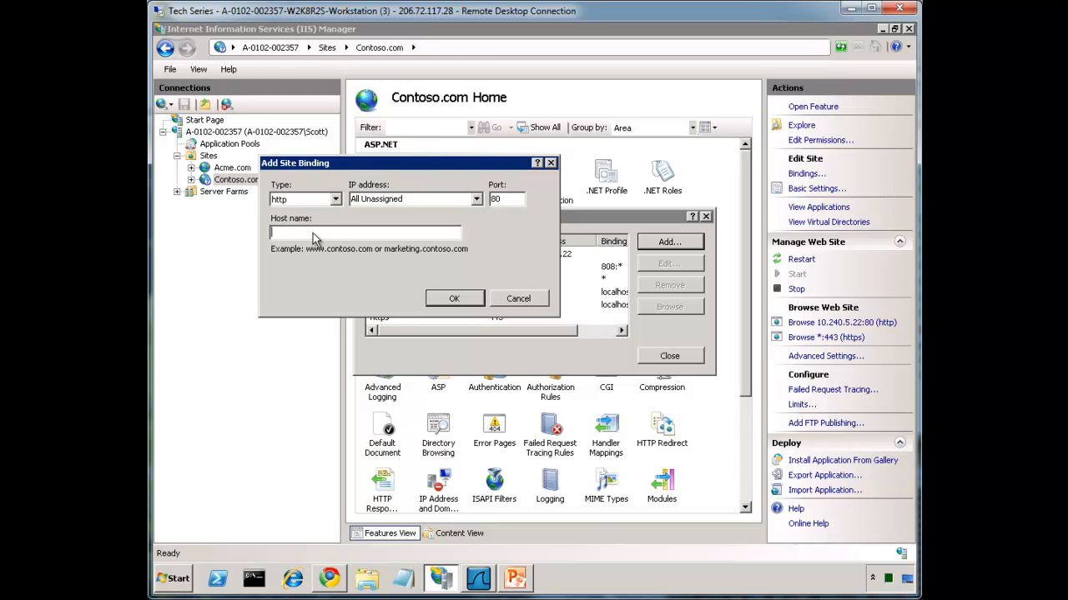
{"action": "left_click", "coordinate": [334, 199]}
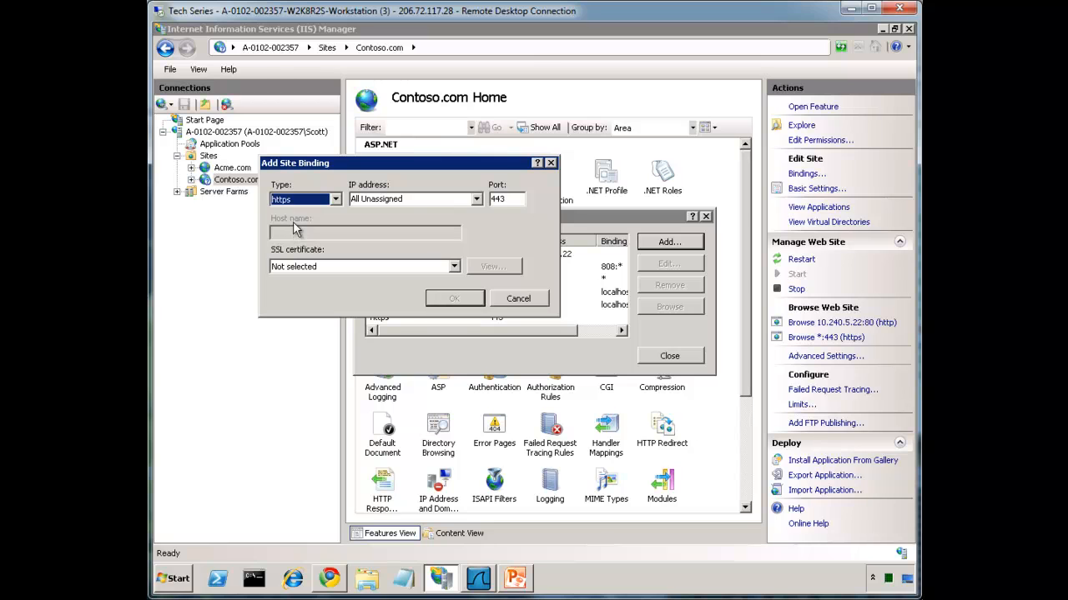
{"action": "mouse_move", "coordinate": [321, 239]}
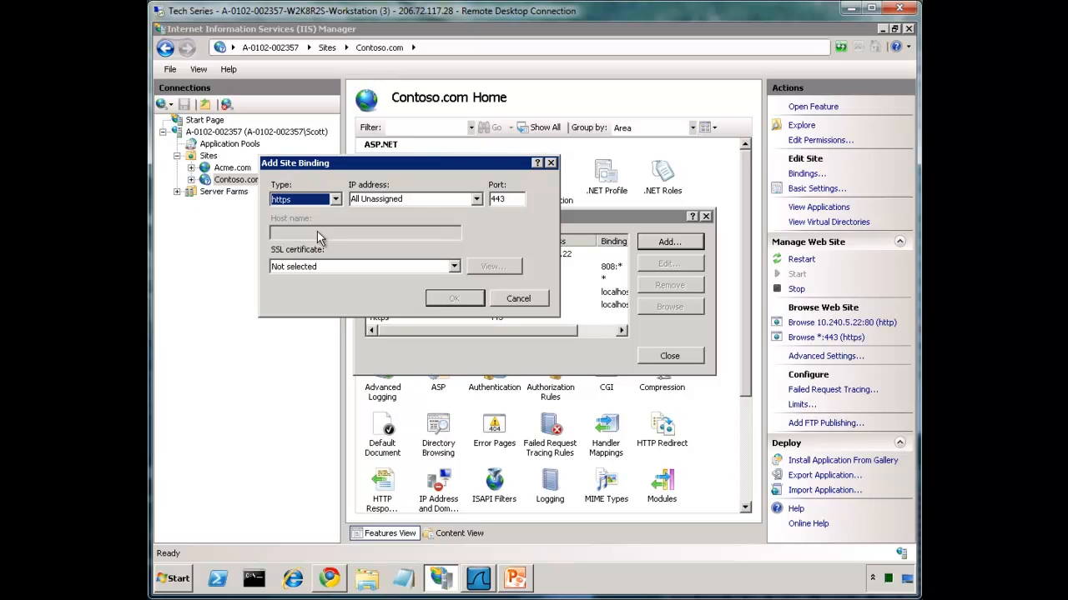
{"action": "mouse_move", "coordinate": [320, 238]}
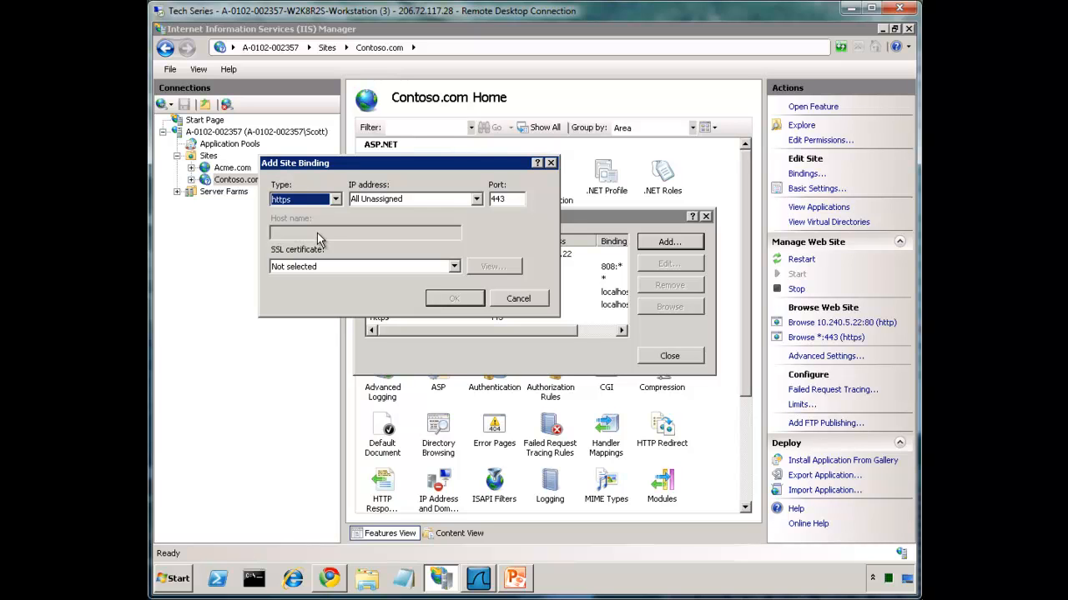
{"action": "mouse_move", "coordinate": [319, 246]}
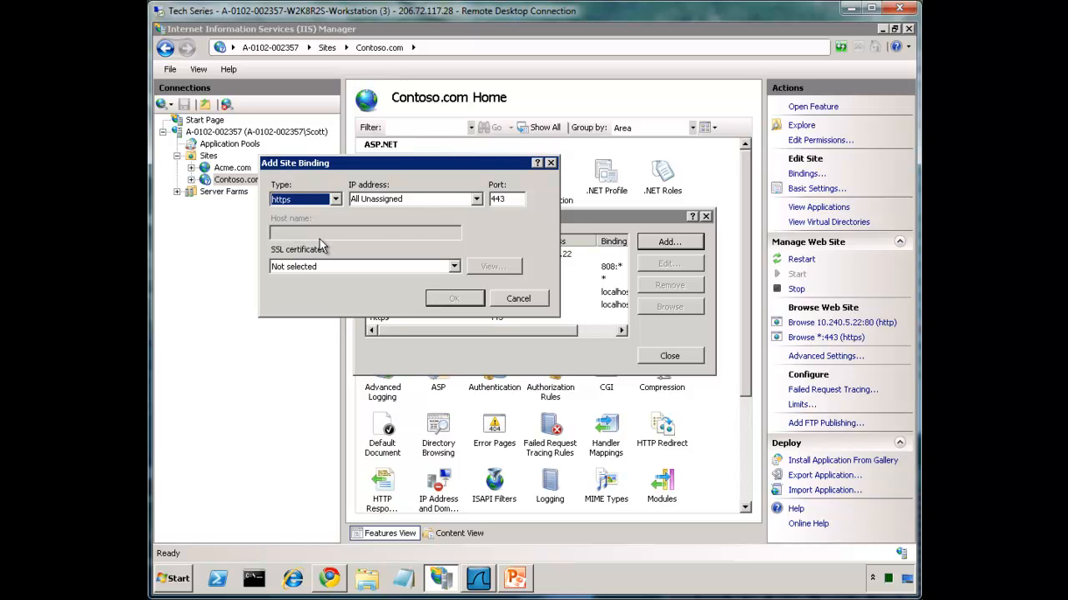
- Bind the https site to IP address 10.240.5.22 on port 443
{"action": "left_click", "coordinate": [476, 199]}
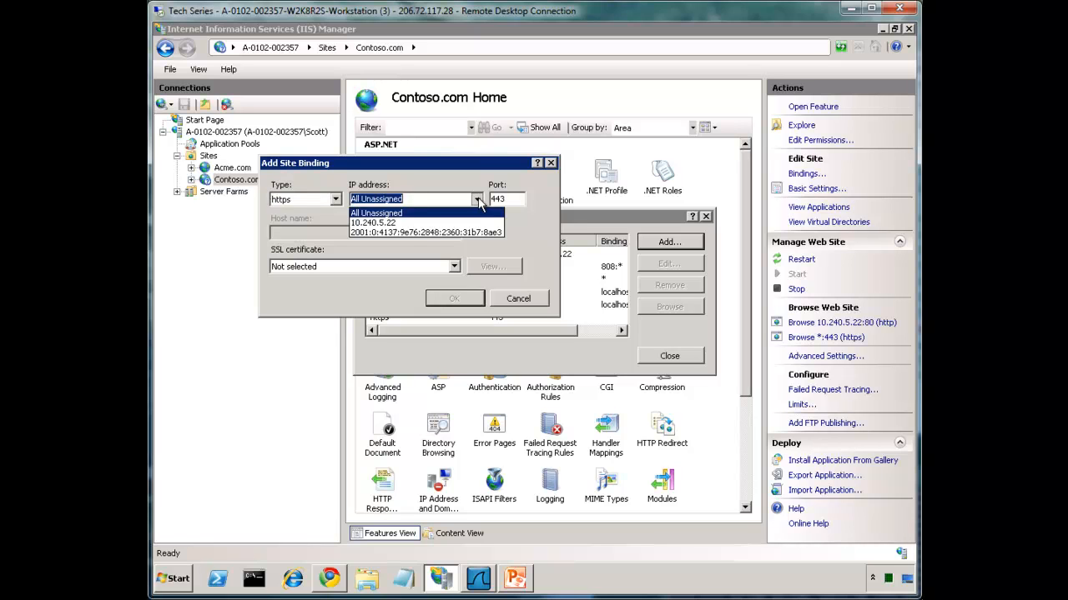
{"action": "left_click", "coordinate": [373, 222]}
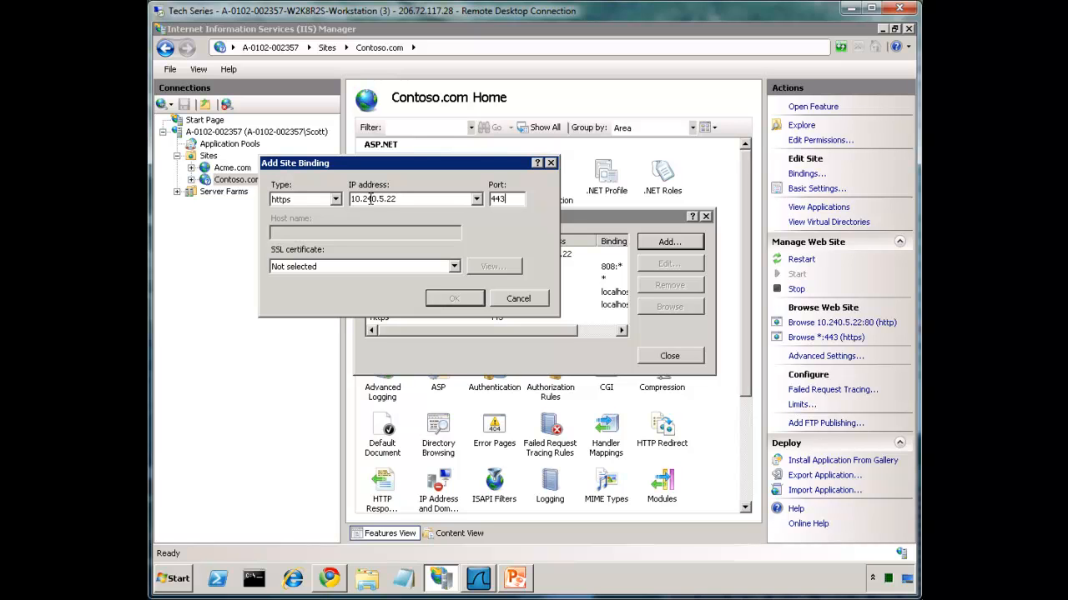
{"action": "mouse_move", "coordinate": [371, 217]}
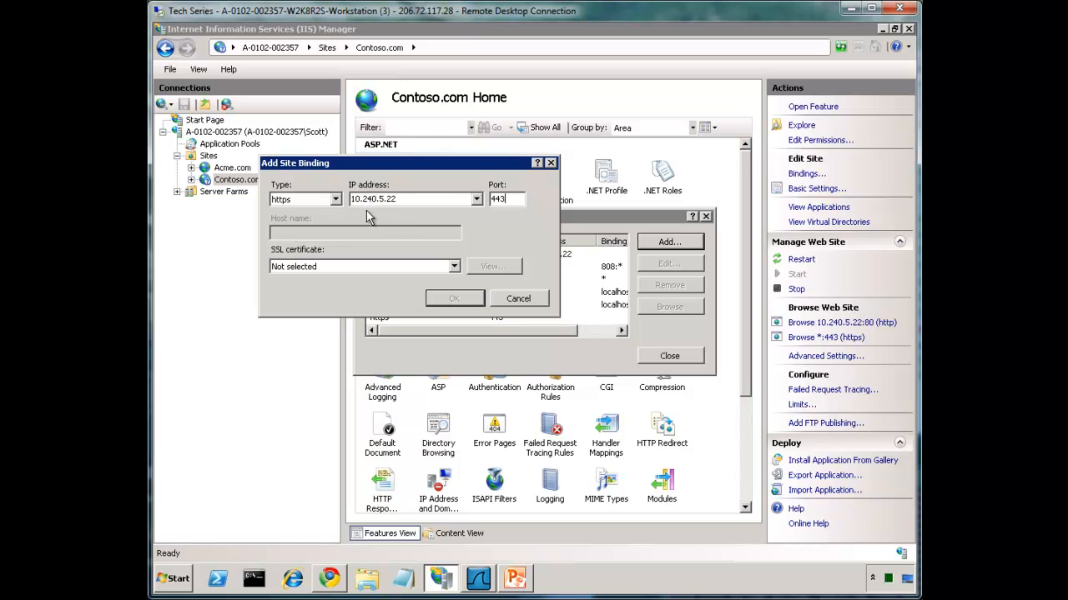
{"action": "mouse_move", "coordinate": [433, 192]}
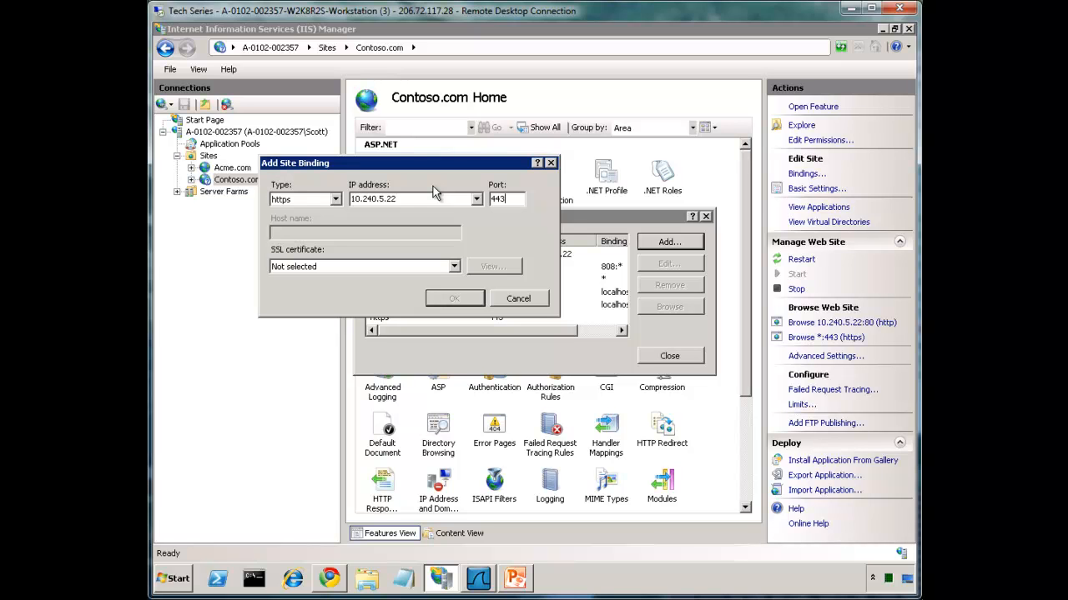
{"action": "mouse_move", "coordinate": [436, 194]}
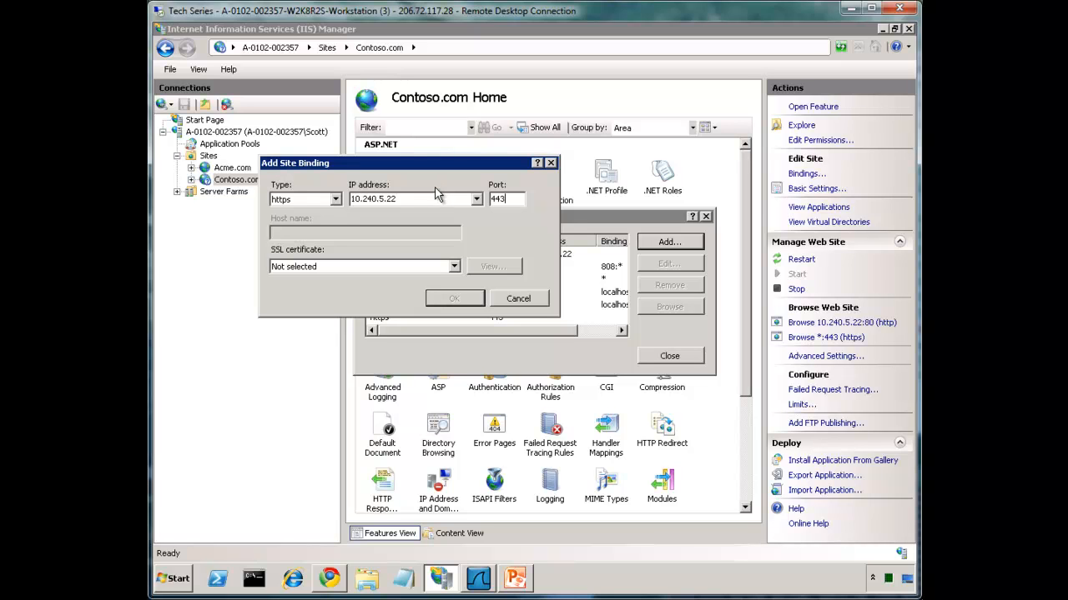
{"action": "mouse_move", "coordinate": [330, 243]}
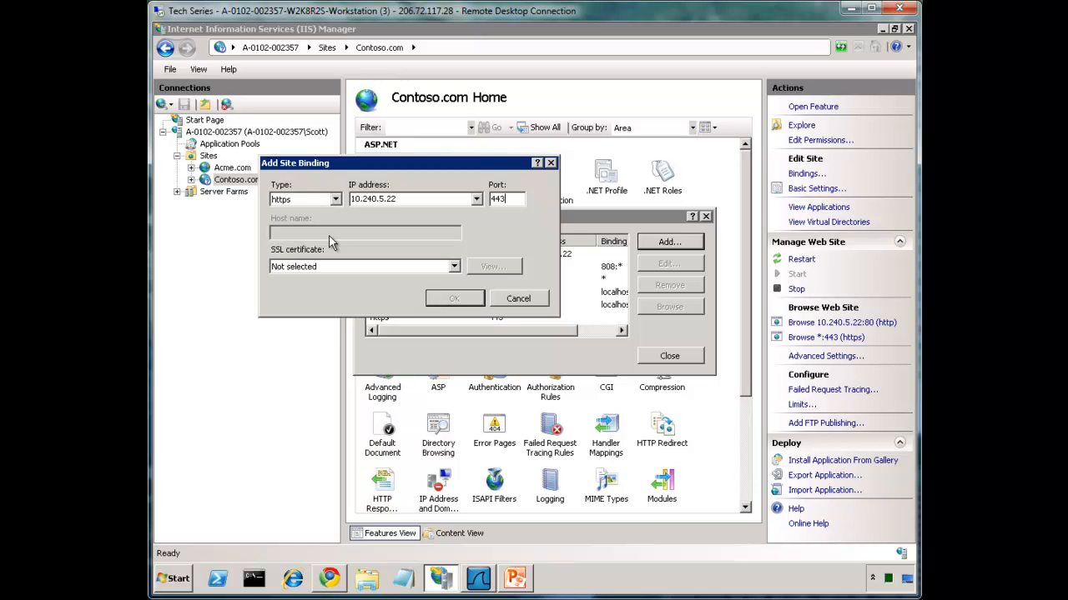
{"action": "mouse_move", "coordinate": [377, 231]}
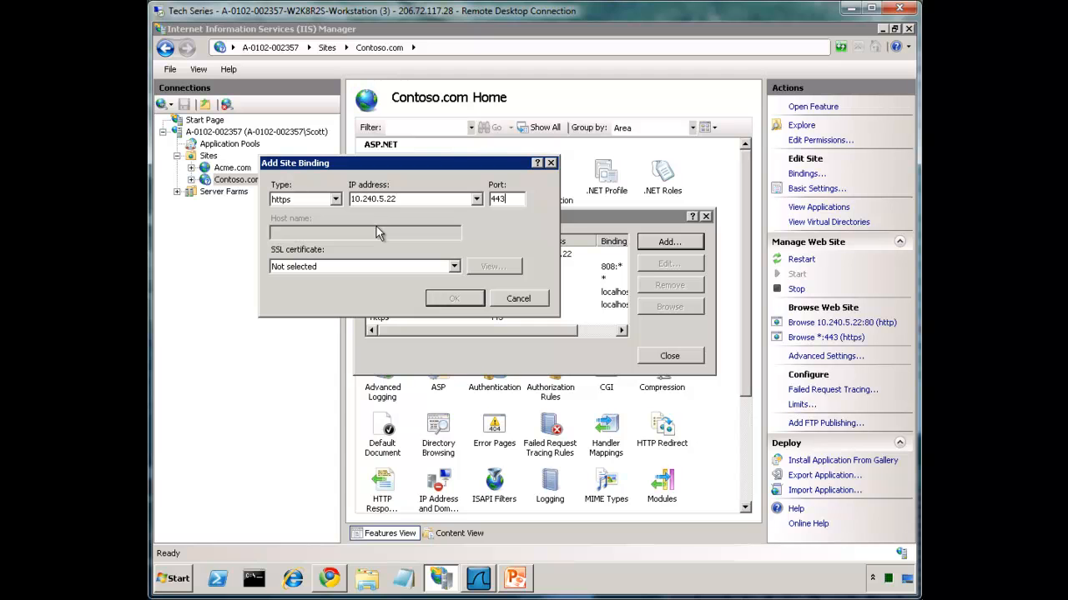
{"action": "mouse_move", "coordinate": [486, 580]}
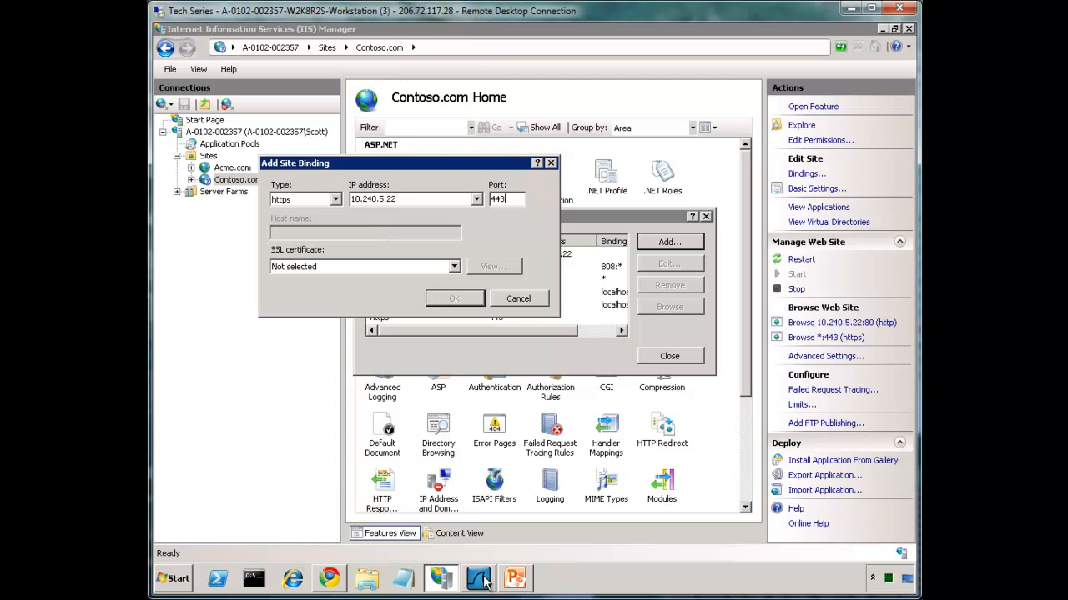
- Restart the Wireshark capture filtered to port 80 or 443 with an empty packet list
{"action": "left_click", "coordinate": [478, 578]}
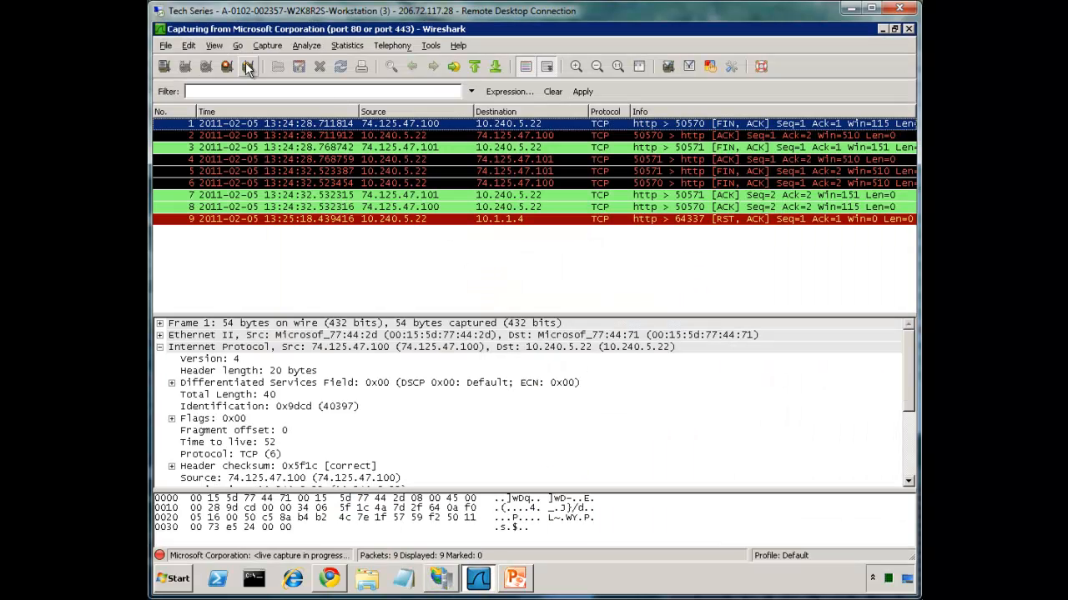
{"action": "left_click", "coordinate": [247, 66]}
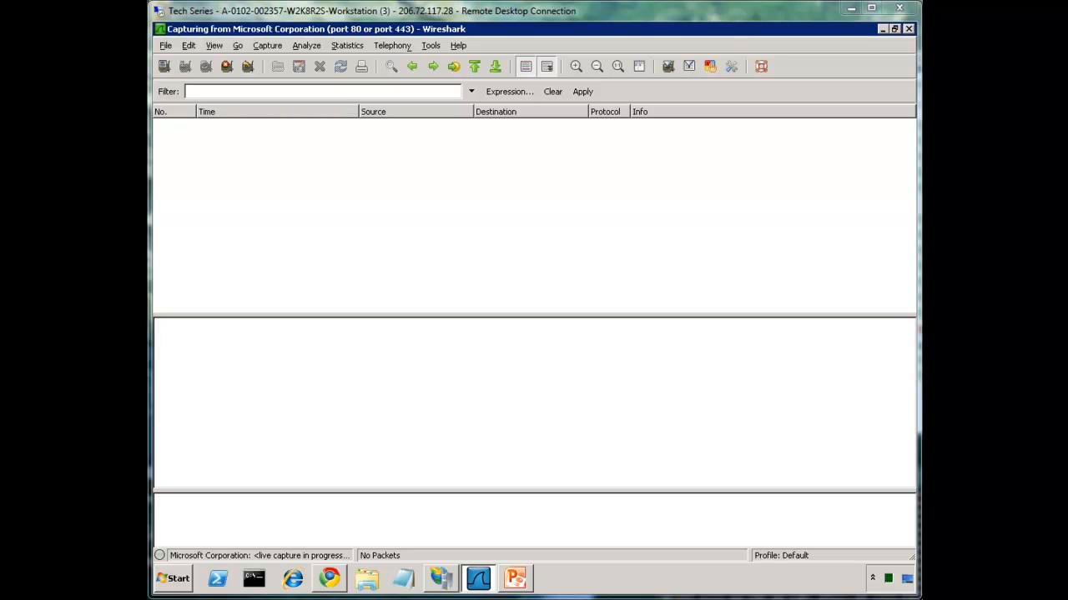
{"action": "mouse_move", "coordinate": [466, 185]}
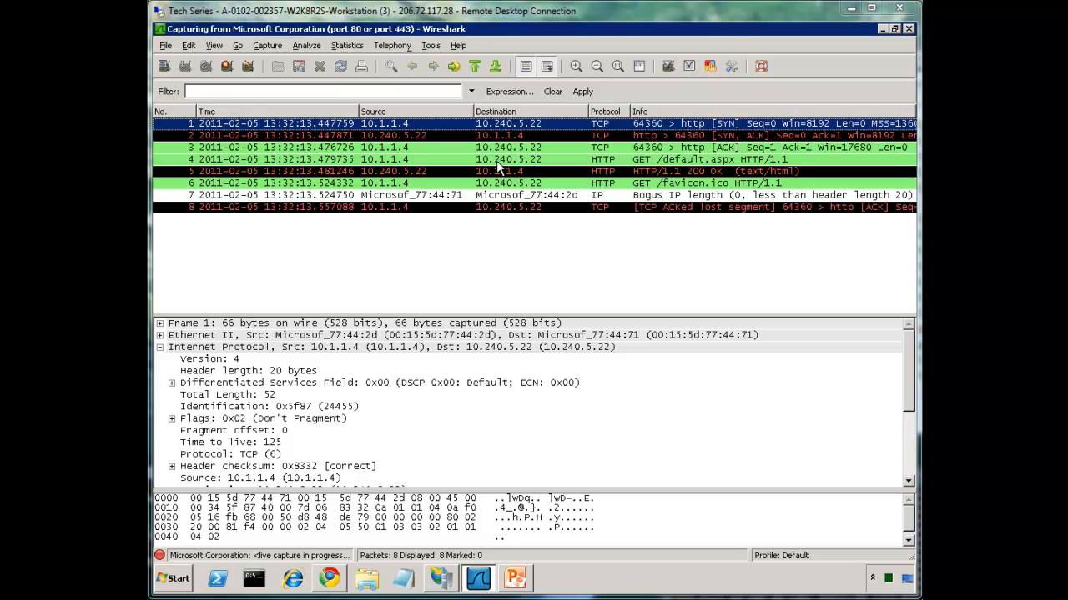
{"action": "mouse_move", "coordinate": [465, 45]}
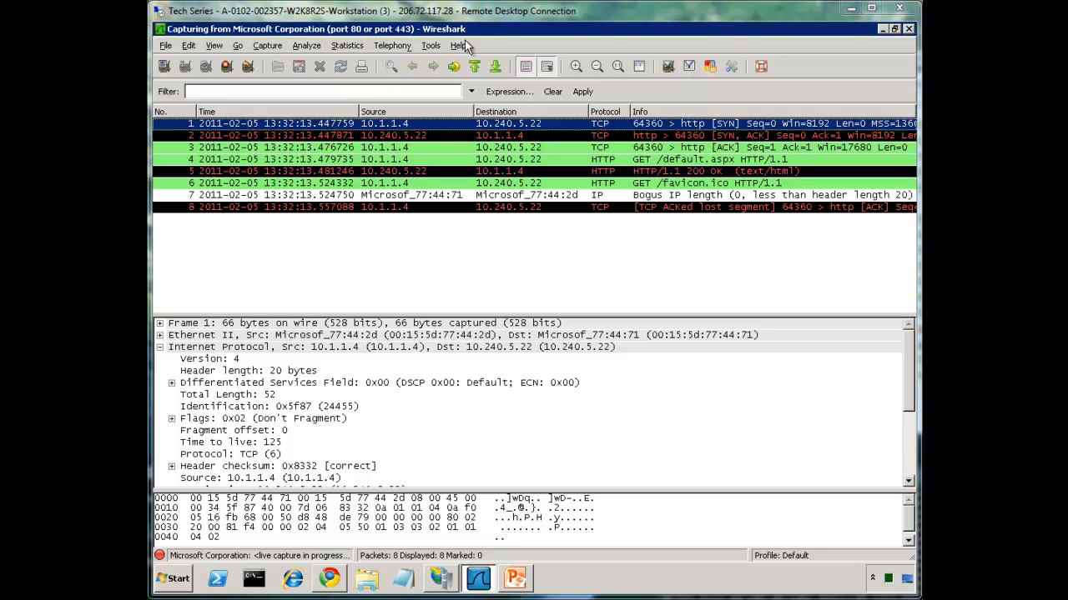
{"action": "mouse_move", "coordinate": [427, 43]}
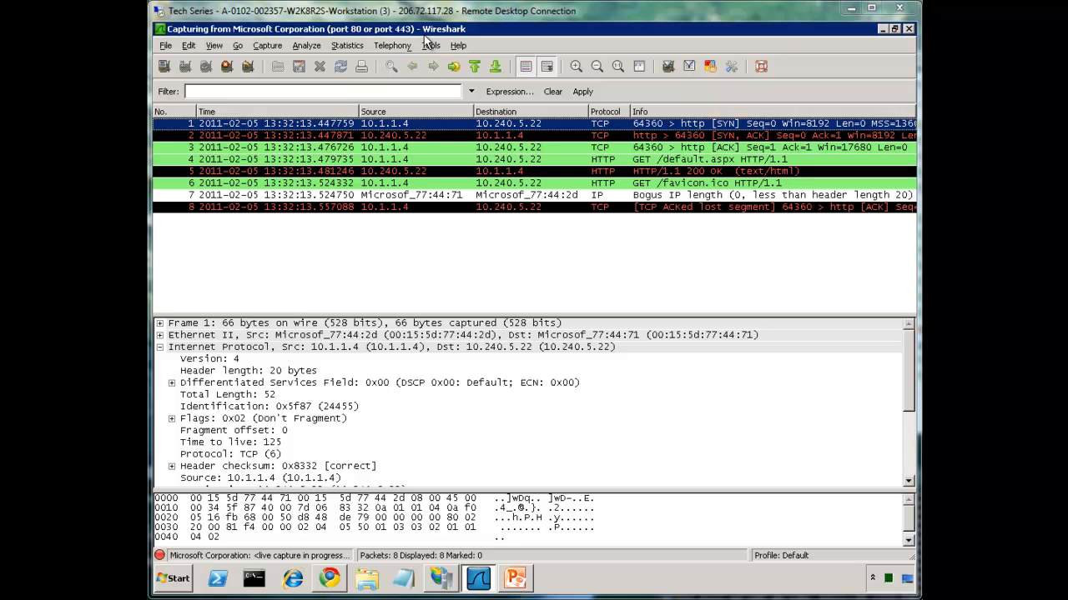
{"action": "mouse_move", "coordinate": [576, 115]}
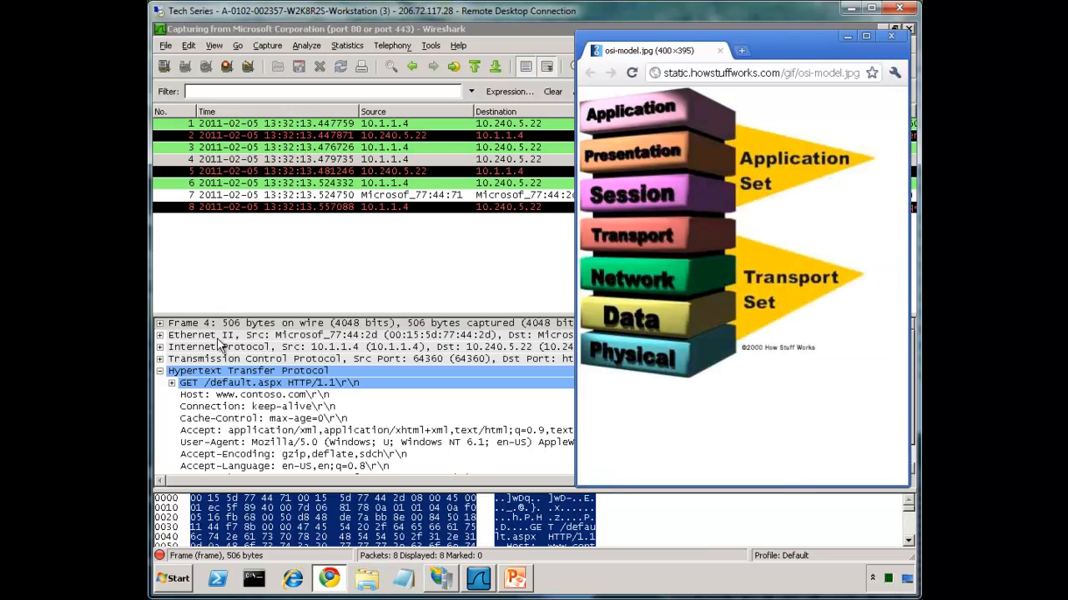
{"action": "mouse_move", "coordinate": [213, 340]}
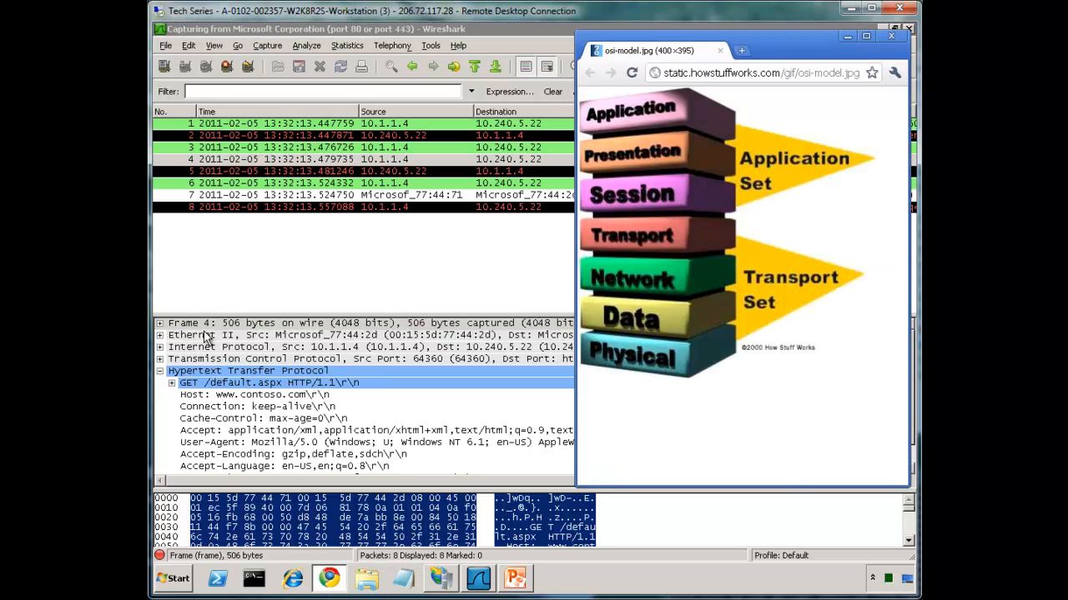
{"action": "mouse_move", "coordinate": [674, 325]}
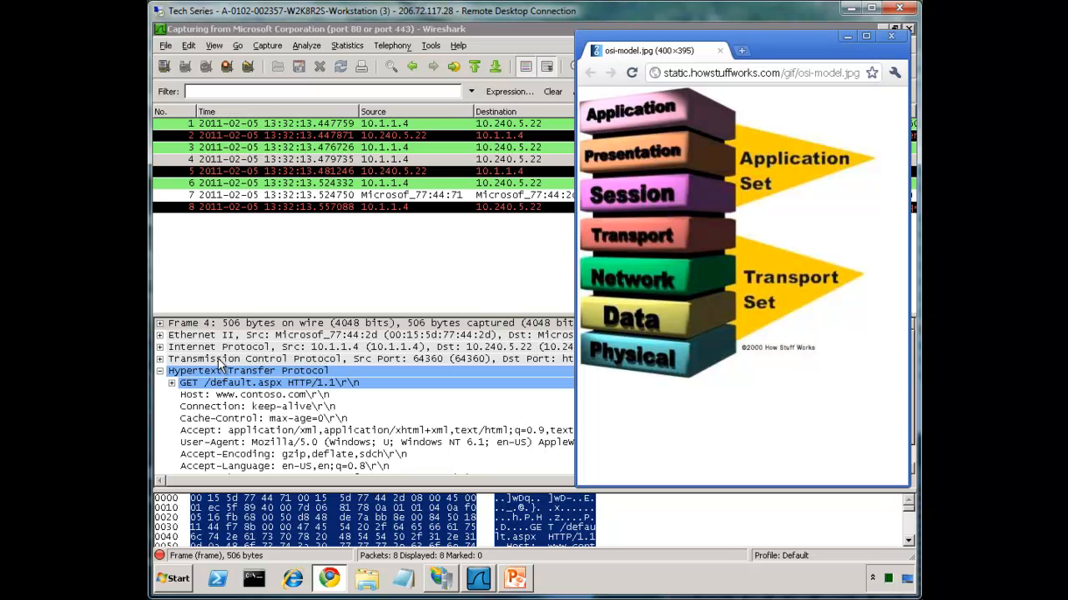
{"action": "mouse_move", "coordinate": [223, 348]}
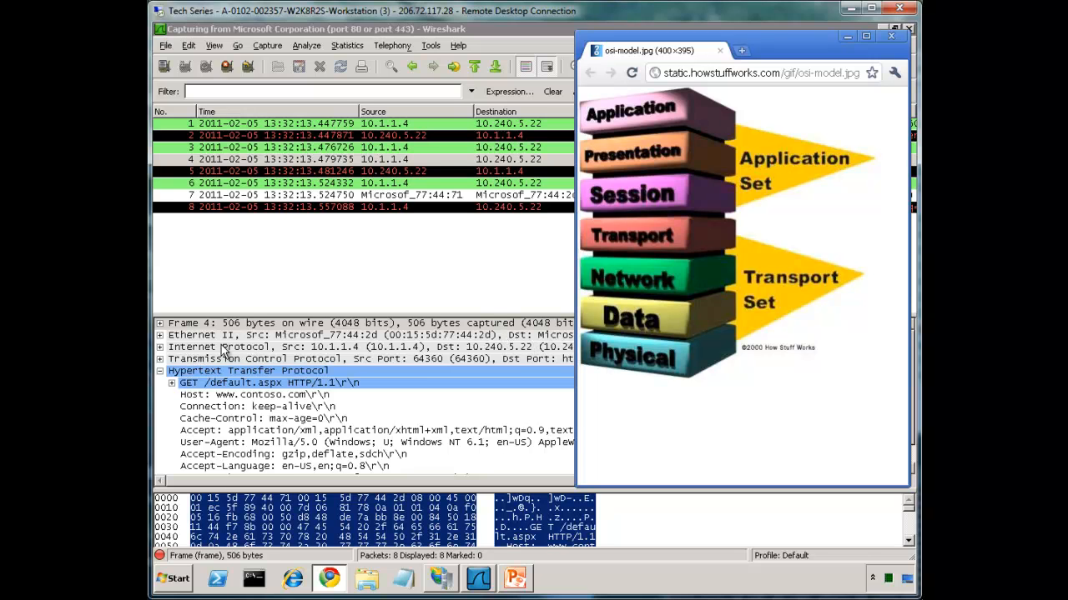
{"action": "mouse_move", "coordinate": [413, 343]}
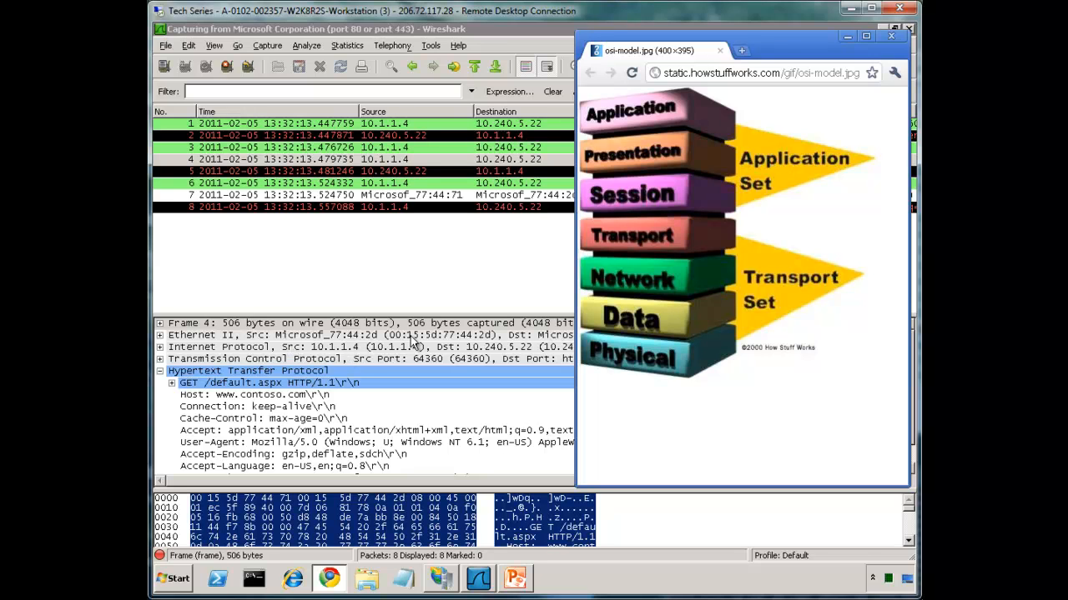
{"action": "mouse_move", "coordinate": [653, 287]}
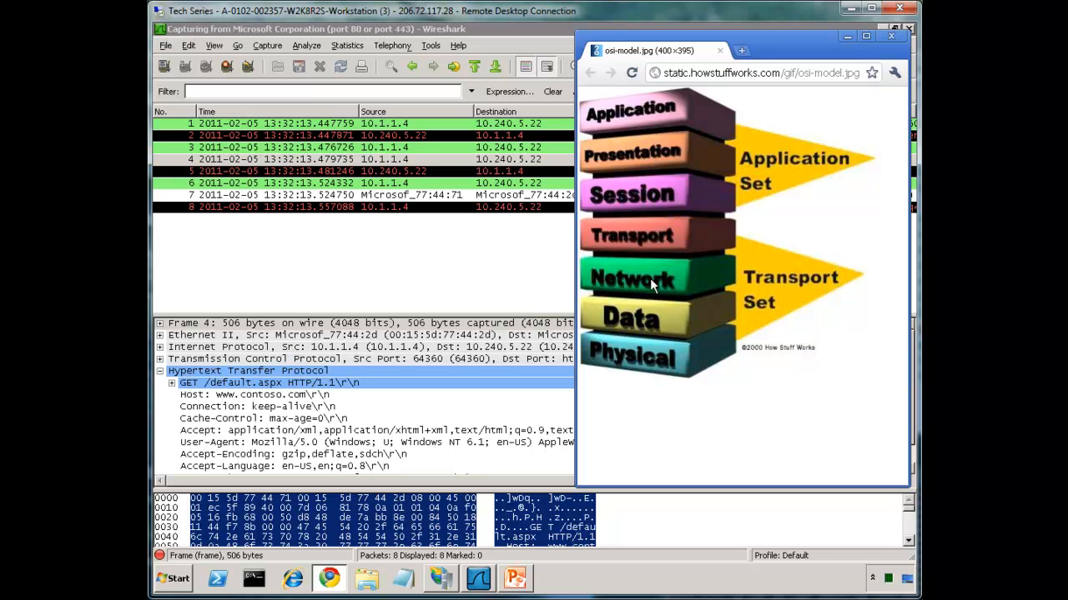
{"action": "mouse_move", "coordinate": [325, 361]}
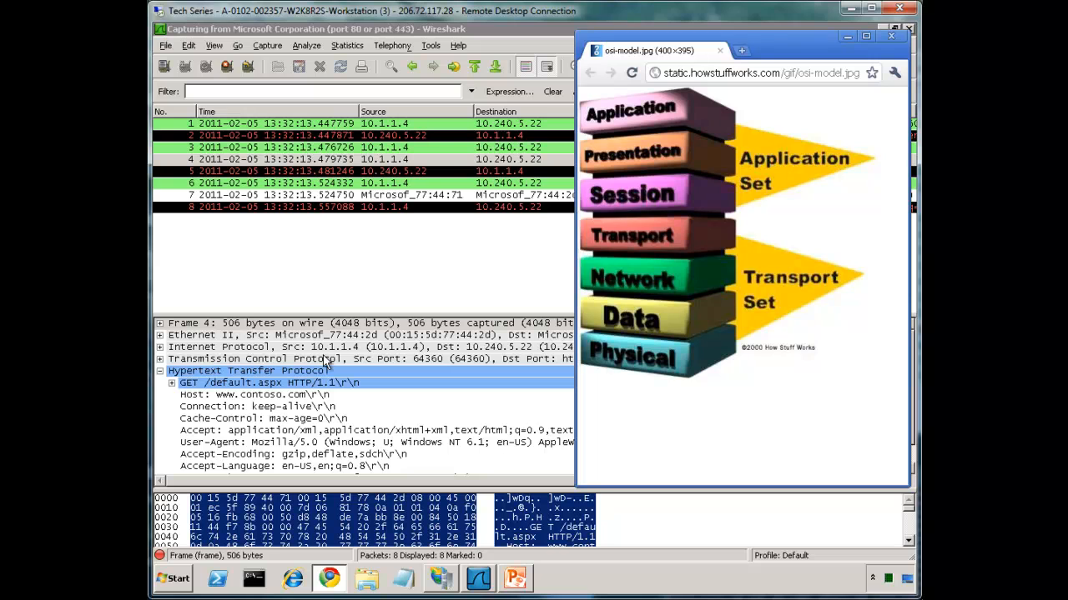
{"action": "mouse_move", "coordinate": [346, 369]}
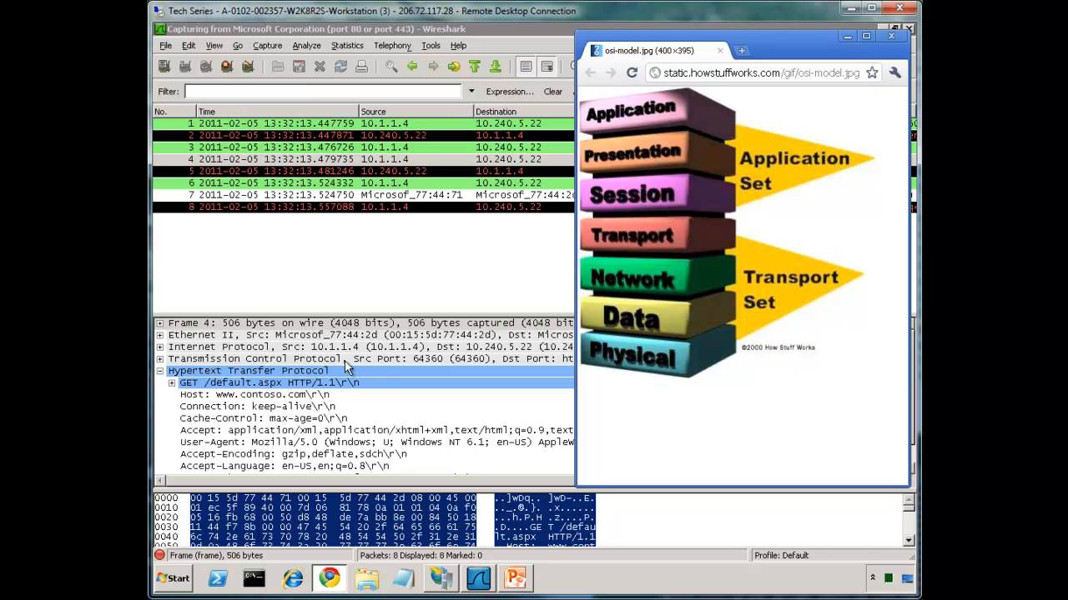
{"action": "mouse_move", "coordinate": [463, 365]}
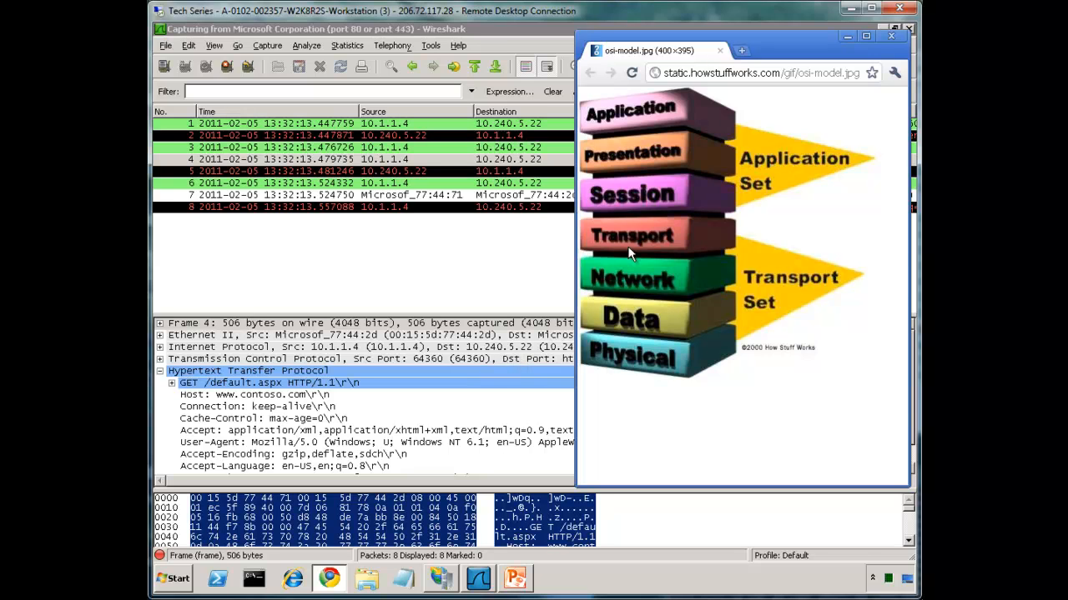
{"action": "mouse_move", "coordinate": [641, 247]}
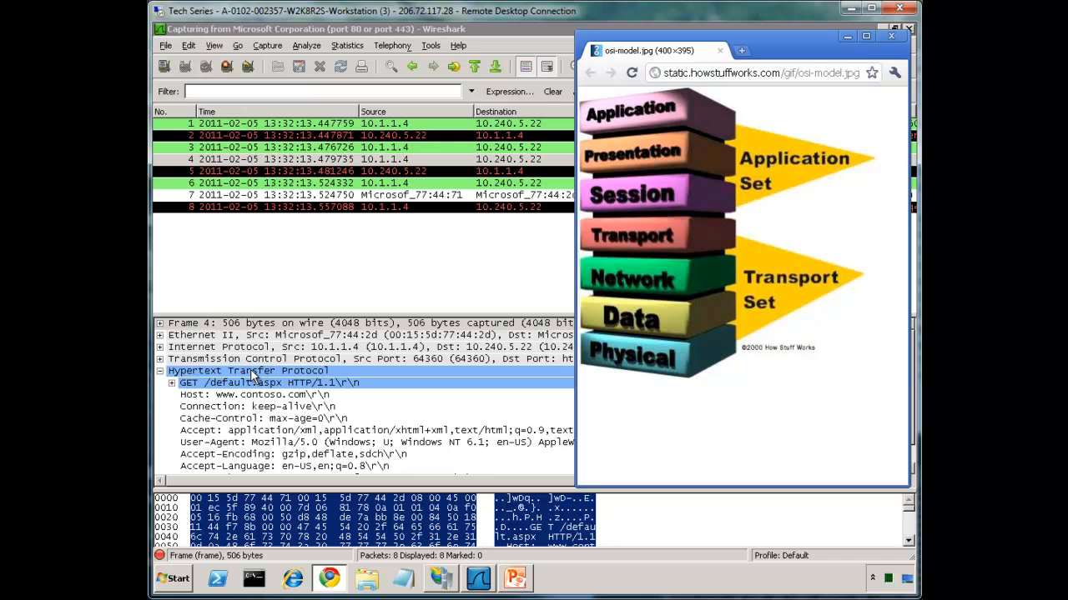
{"action": "mouse_move", "coordinate": [242, 400]}
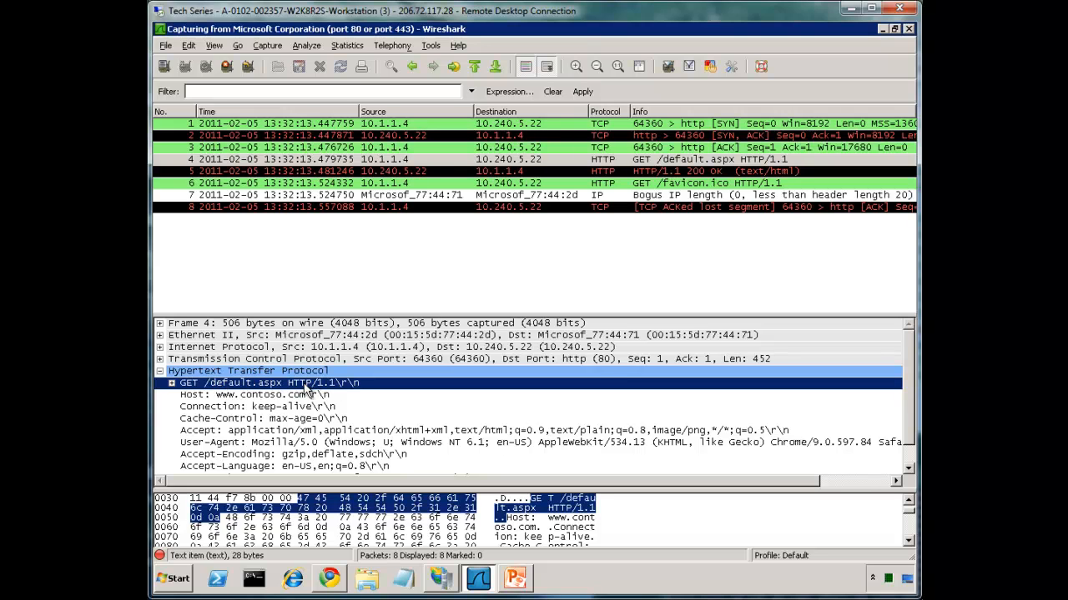
{"action": "mouse_move", "coordinate": [300, 396]}
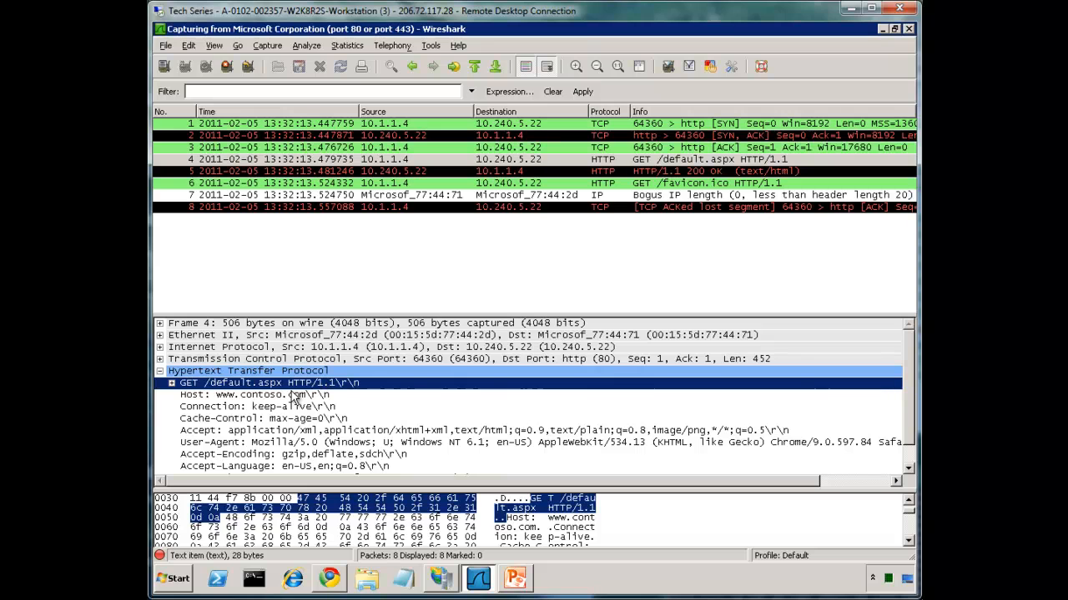
{"action": "left_click", "coordinate": [255, 394]}
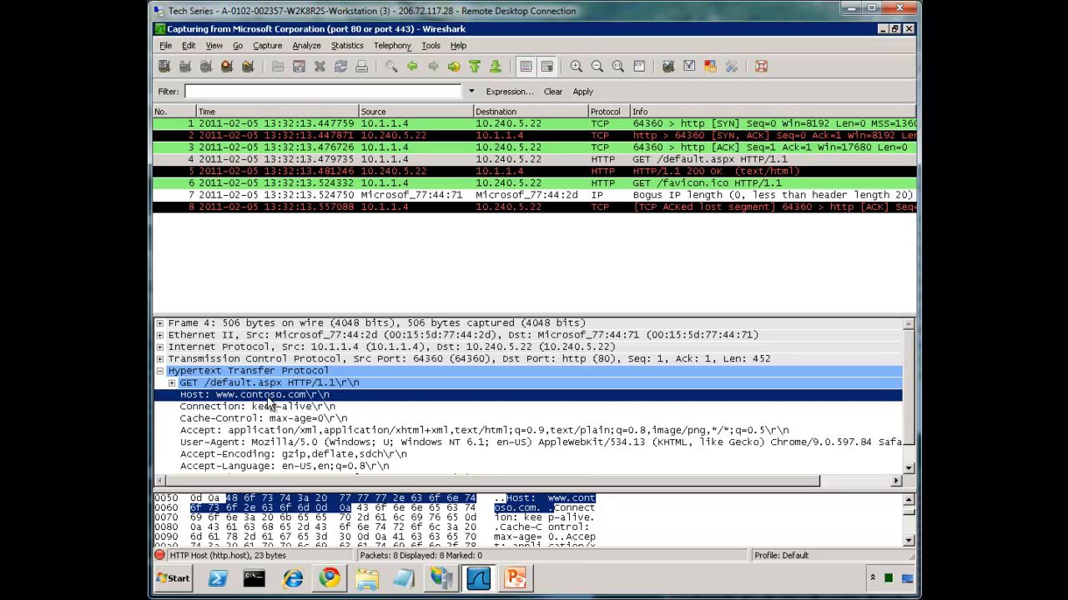
{"action": "mouse_move", "coordinate": [234, 379]}
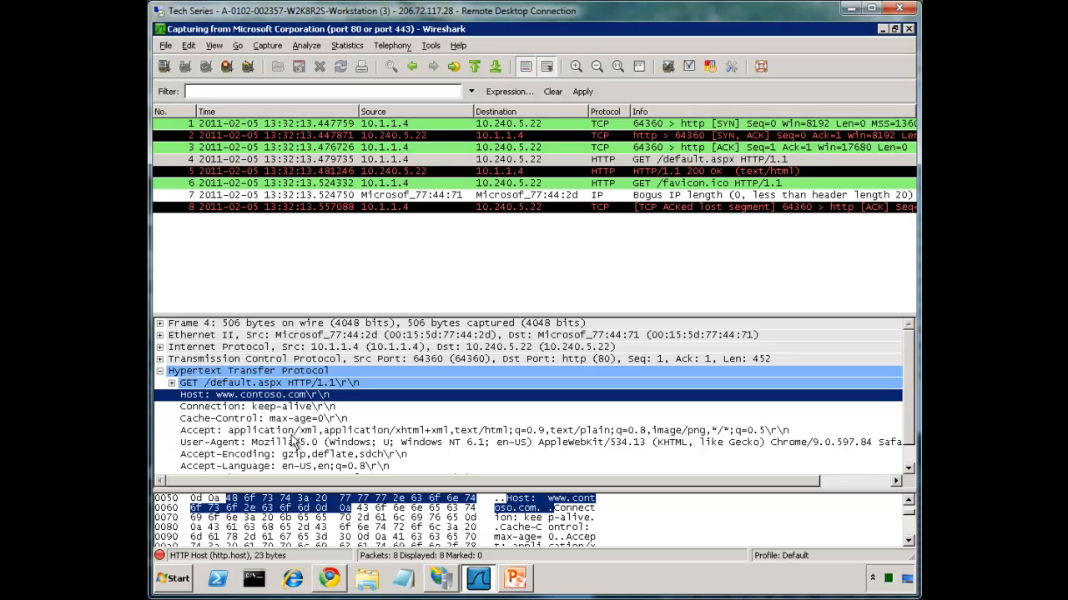
{"action": "mouse_move", "coordinate": [453, 448]}
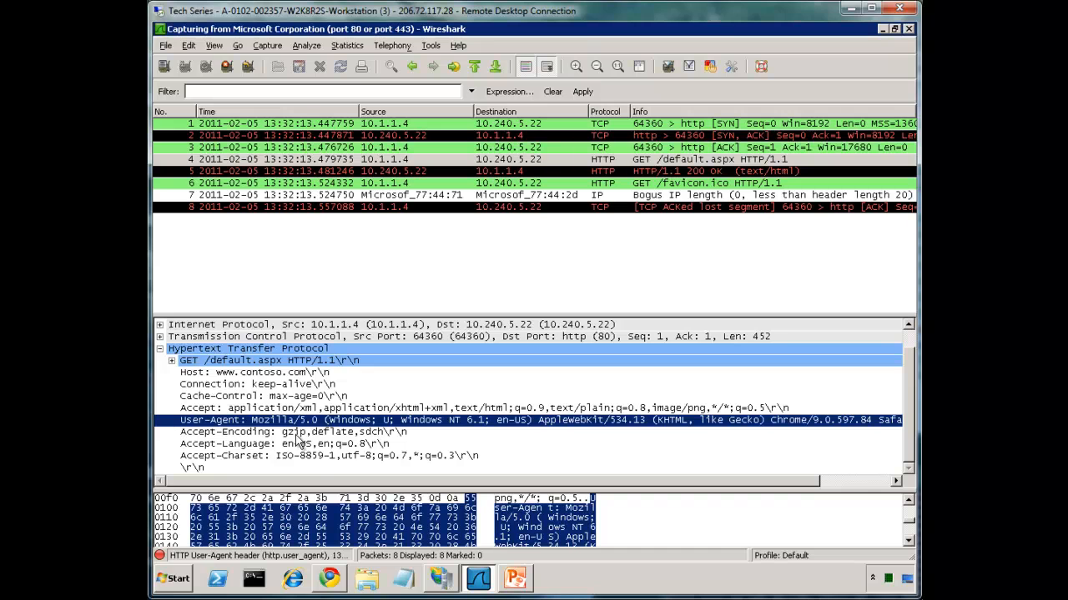
{"action": "left_click", "coordinate": [292, 431]}
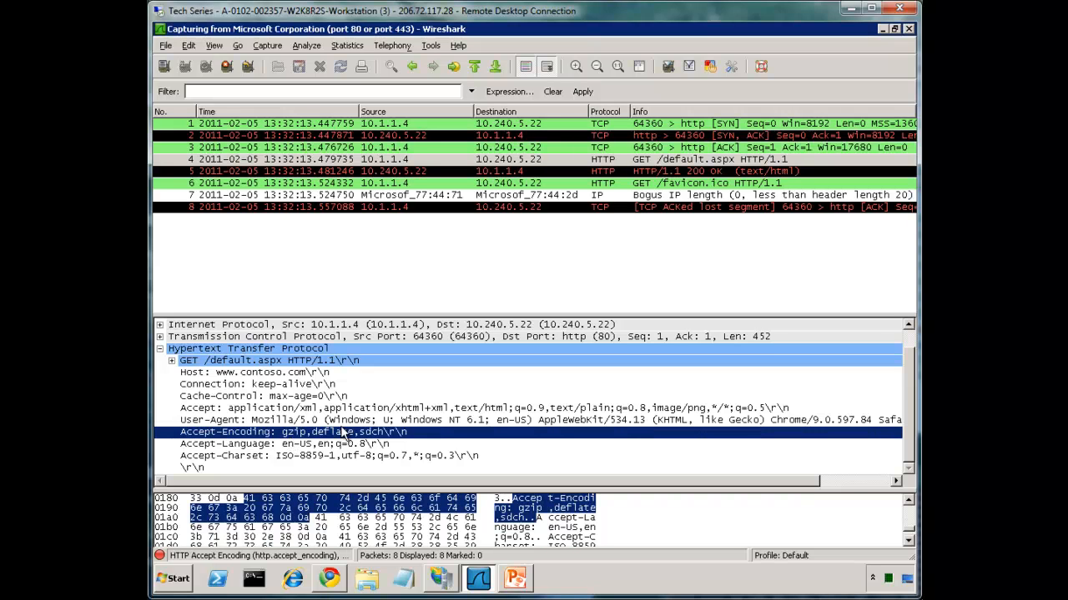
{"action": "mouse_move", "coordinate": [344, 440]}
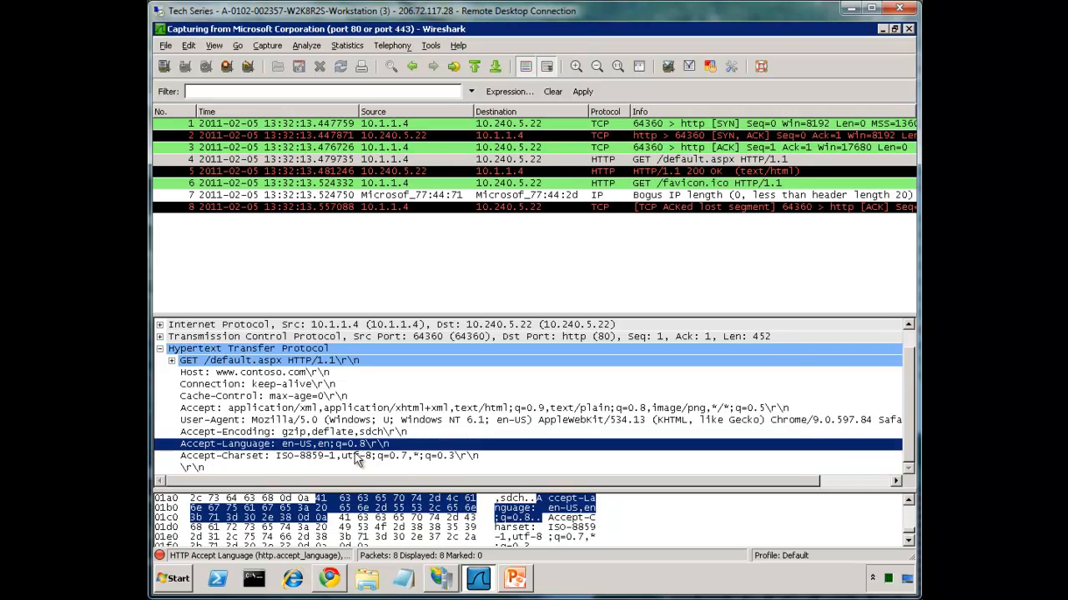
{"action": "mouse_move", "coordinate": [245, 380]}
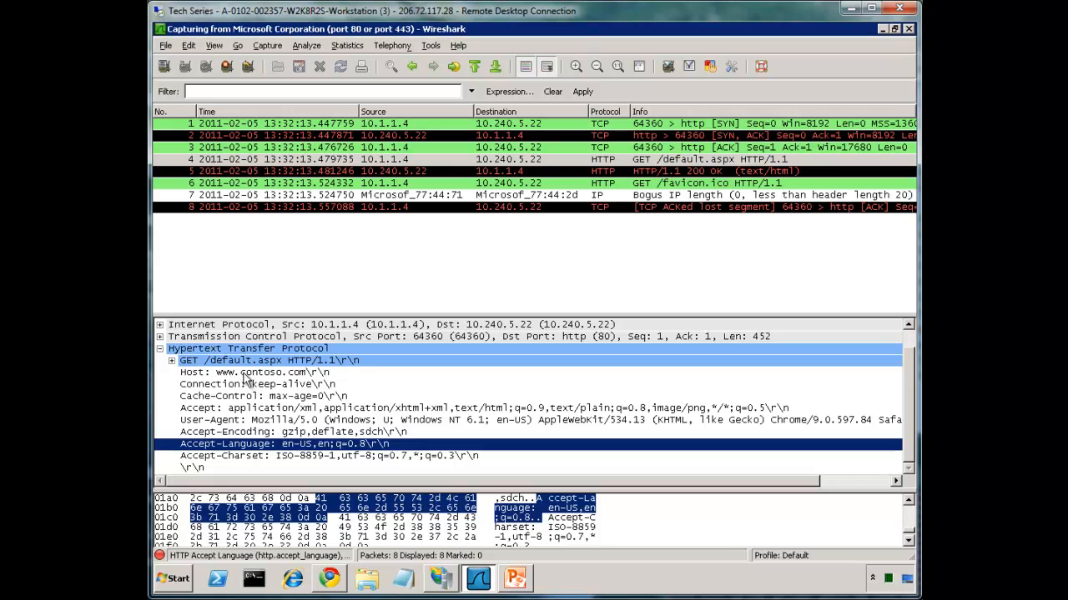
{"action": "mouse_move", "coordinate": [327, 60]}
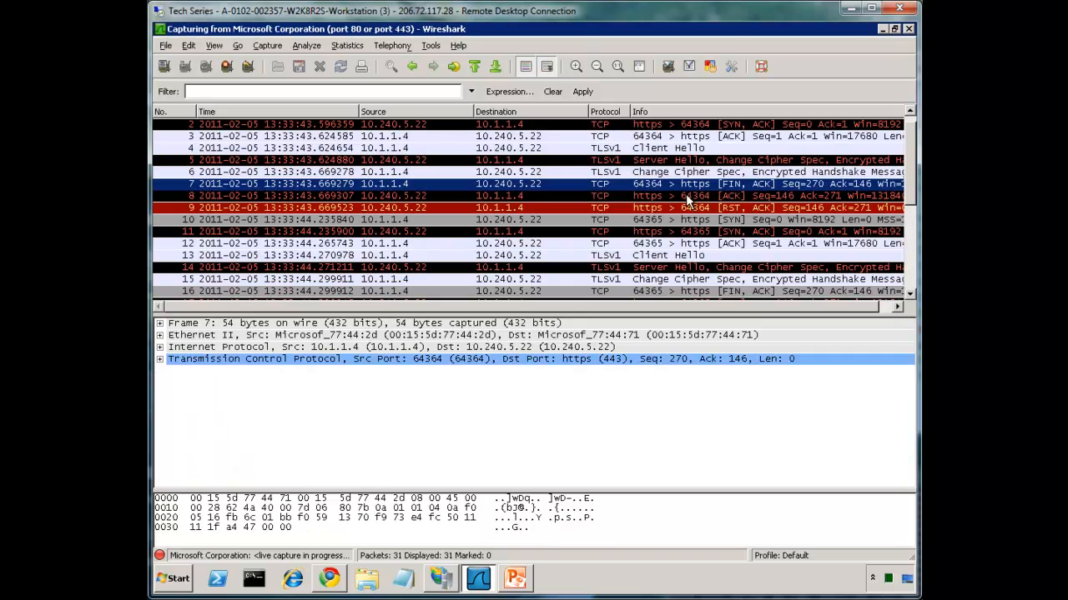
- View the TLS packet's Ethernet II layer, then bring up Chrome's OSI model diagram
{"action": "scroll", "scroll_direction": "down", "scroll_amount": 3}
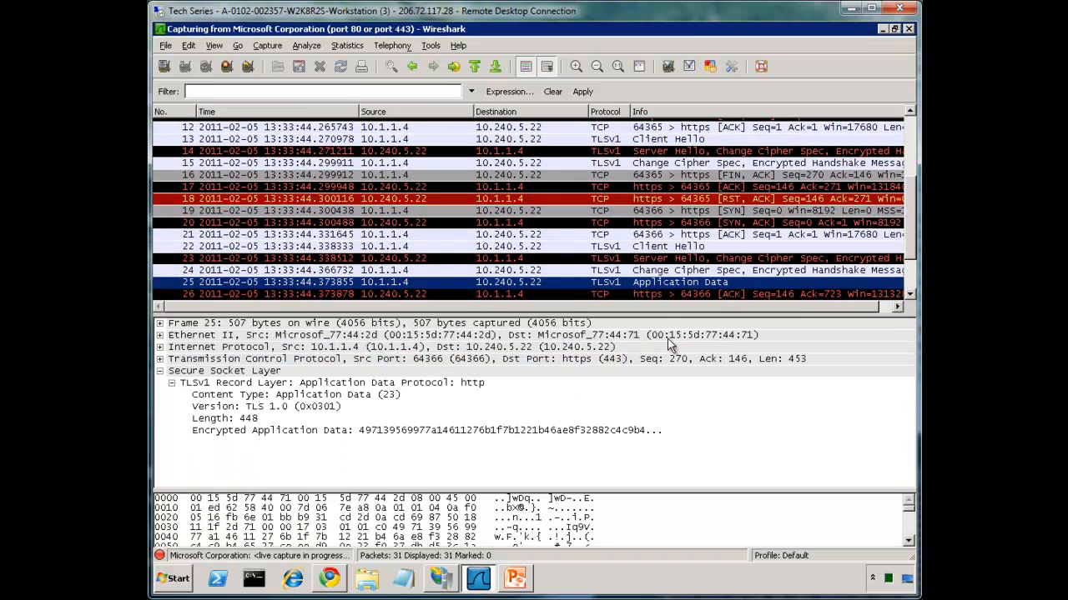
{"action": "mouse_move", "coordinate": [242, 358]}
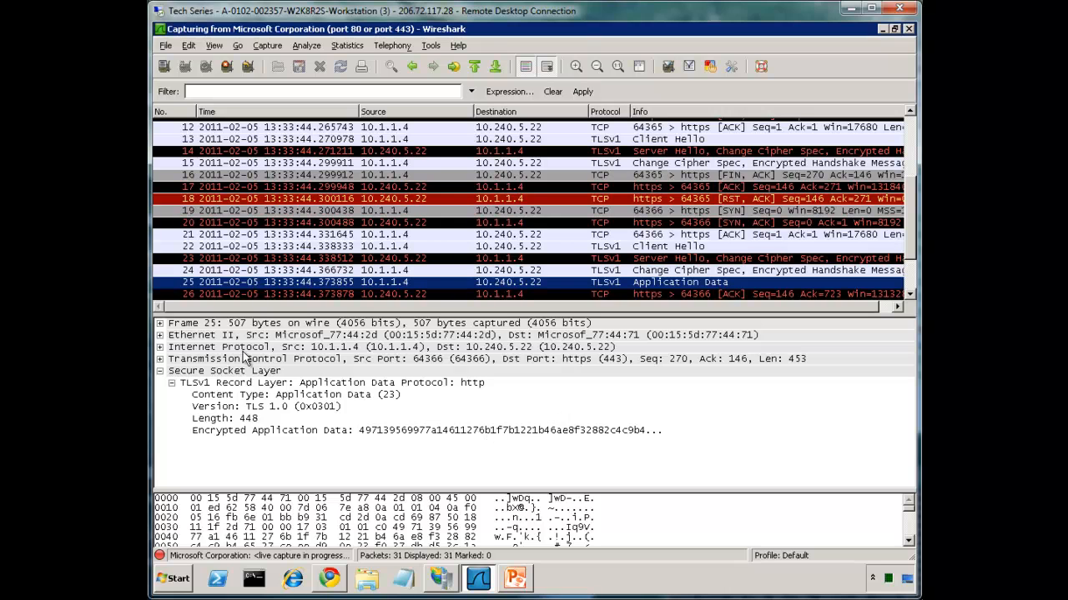
{"action": "mouse_move", "coordinate": [213, 340]}
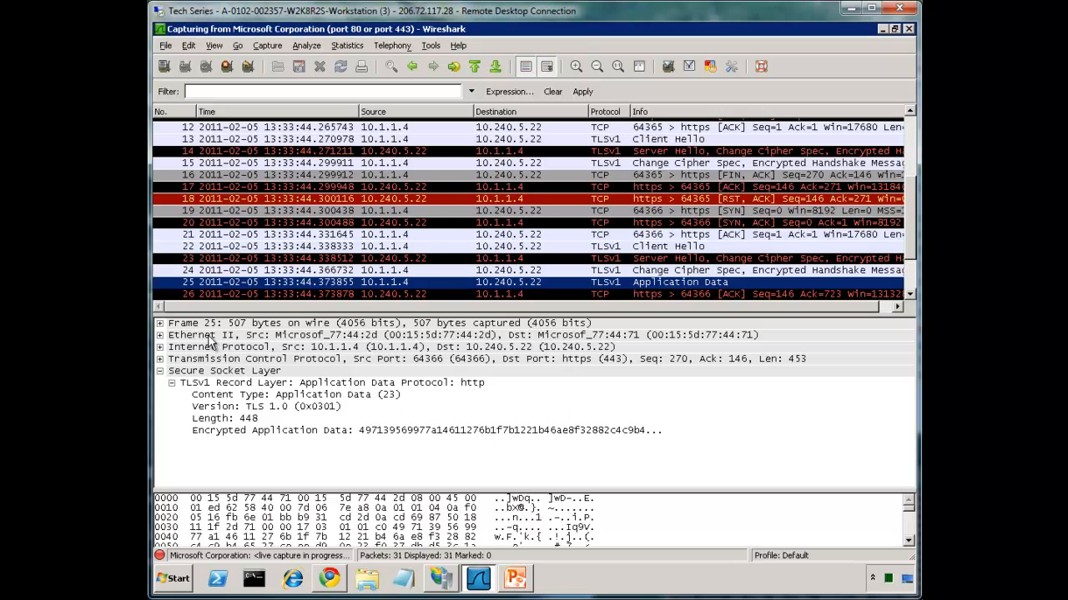
{"action": "left_click", "coordinate": [221, 335]}
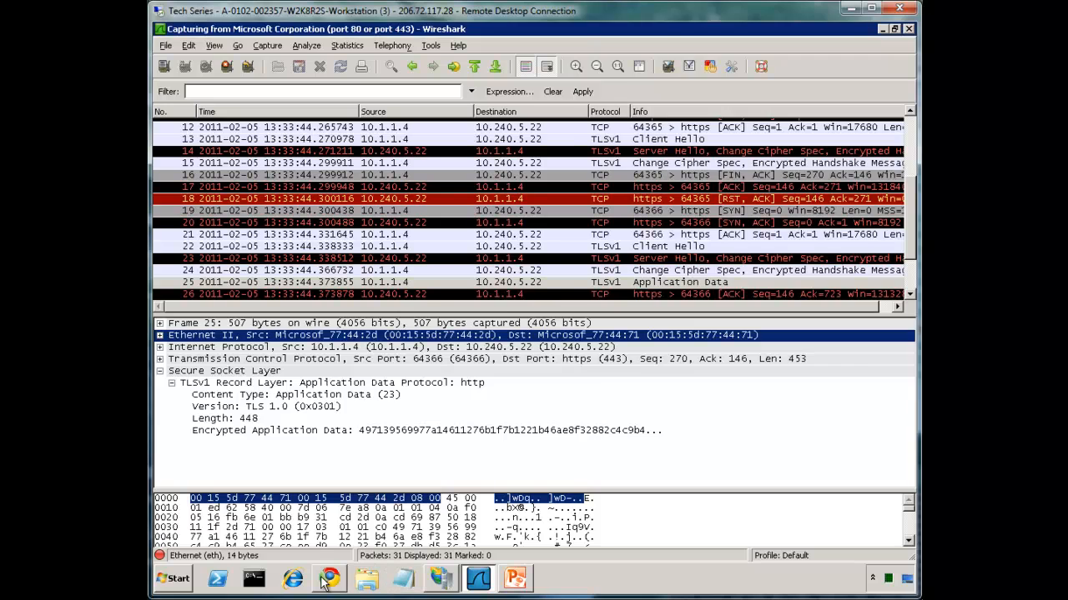
{"action": "left_click", "coordinate": [328, 578]}
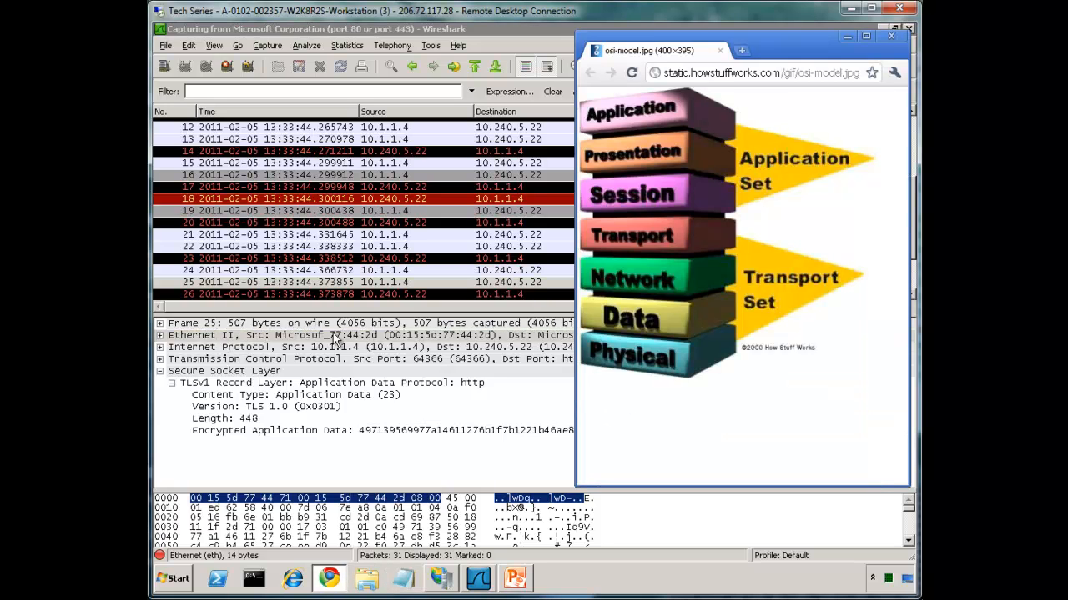
{"action": "mouse_move", "coordinate": [451, 349]}
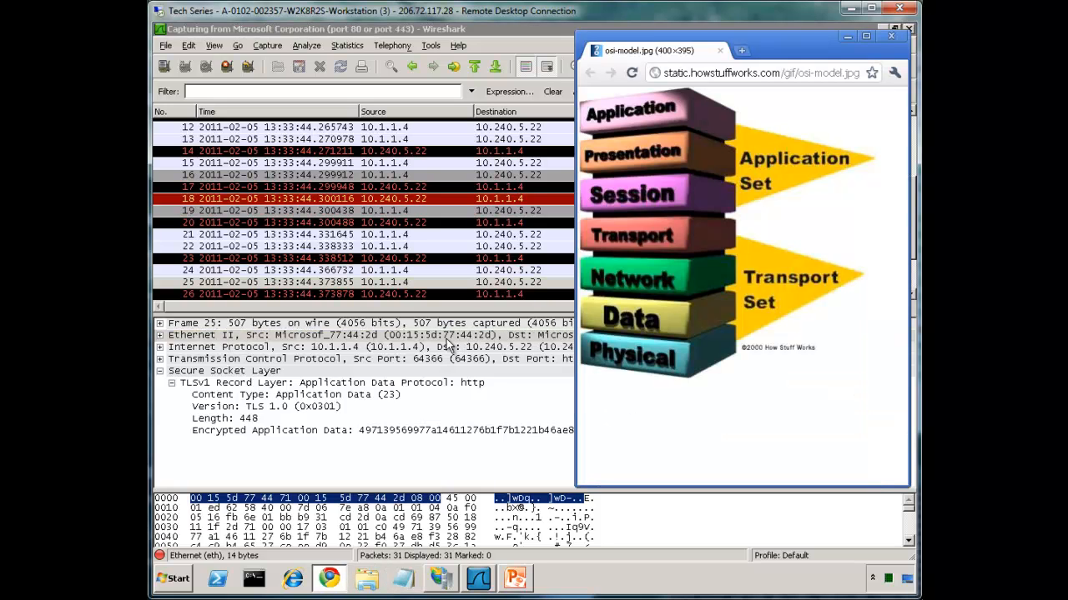
{"action": "mouse_move", "coordinate": [480, 351]}
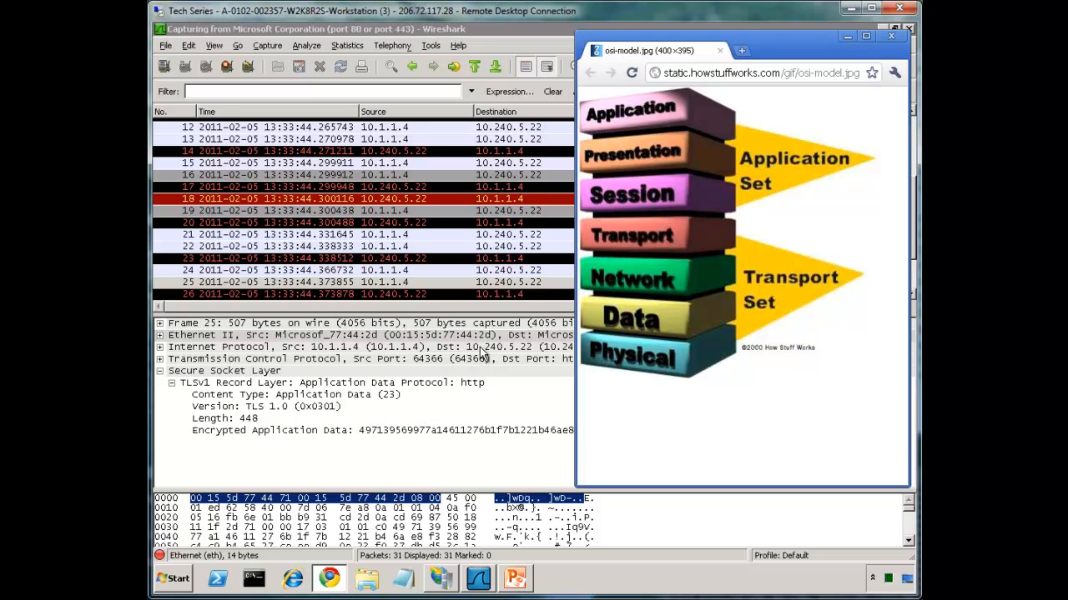
{"action": "mouse_move", "coordinate": [503, 351]}
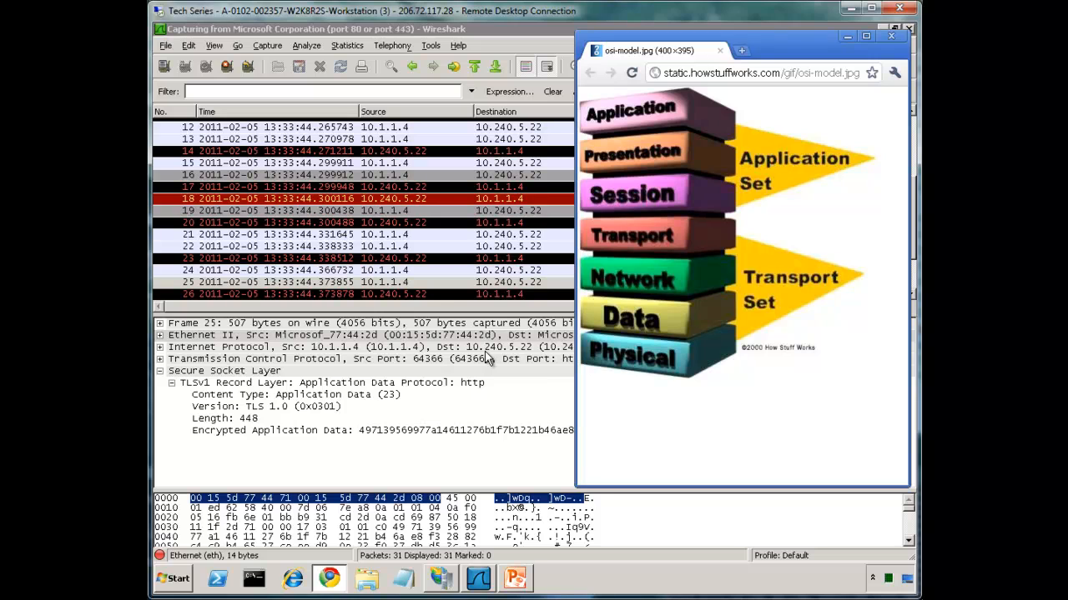
{"action": "mouse_move", "coordinate": [542, 367]}
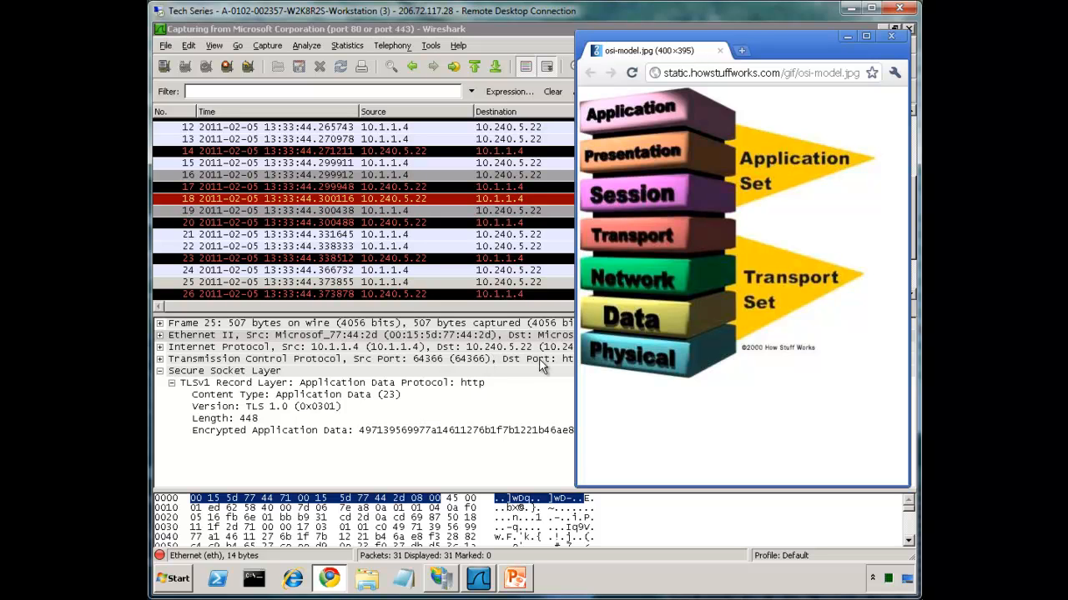
{"action": "mouse_move", "coordinate": [503, 380]}
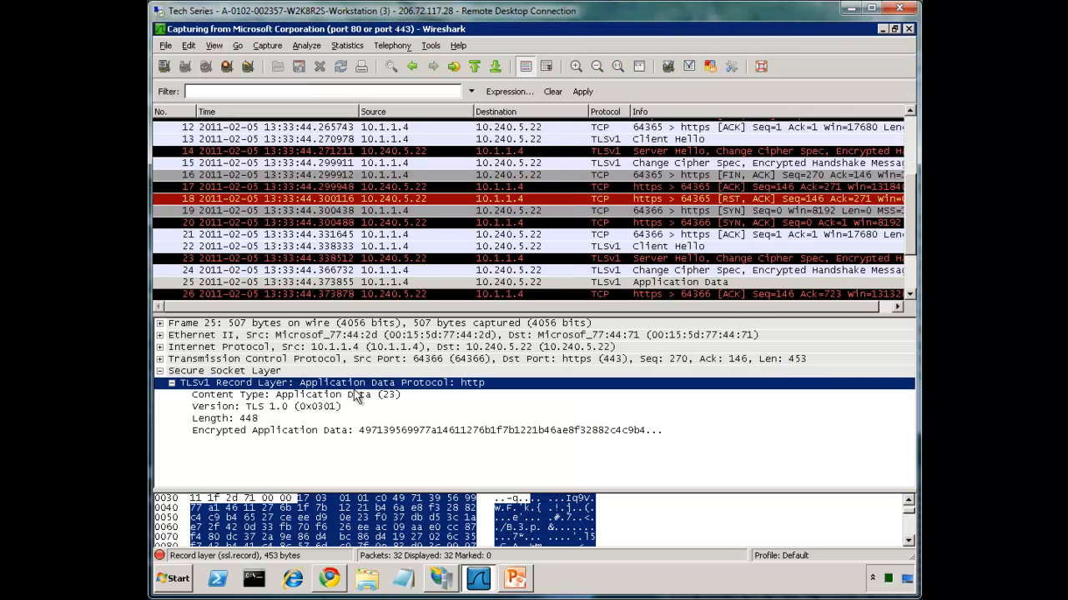
{"action": "mouse_move", "coordinate": [409, 432]}
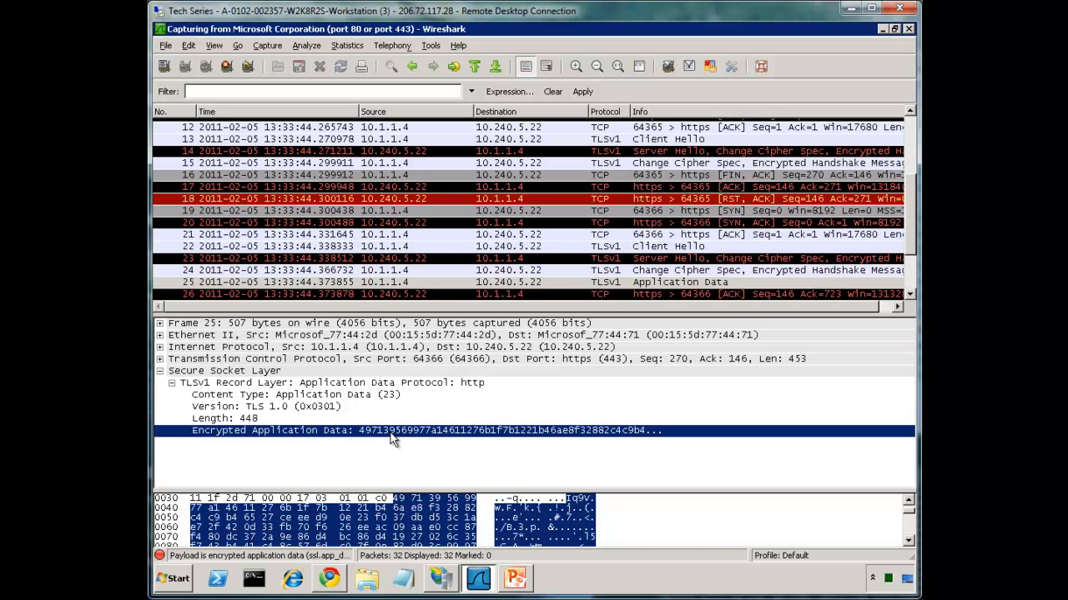
{"action": "mouse_move", "coordinate": [450, 449]}
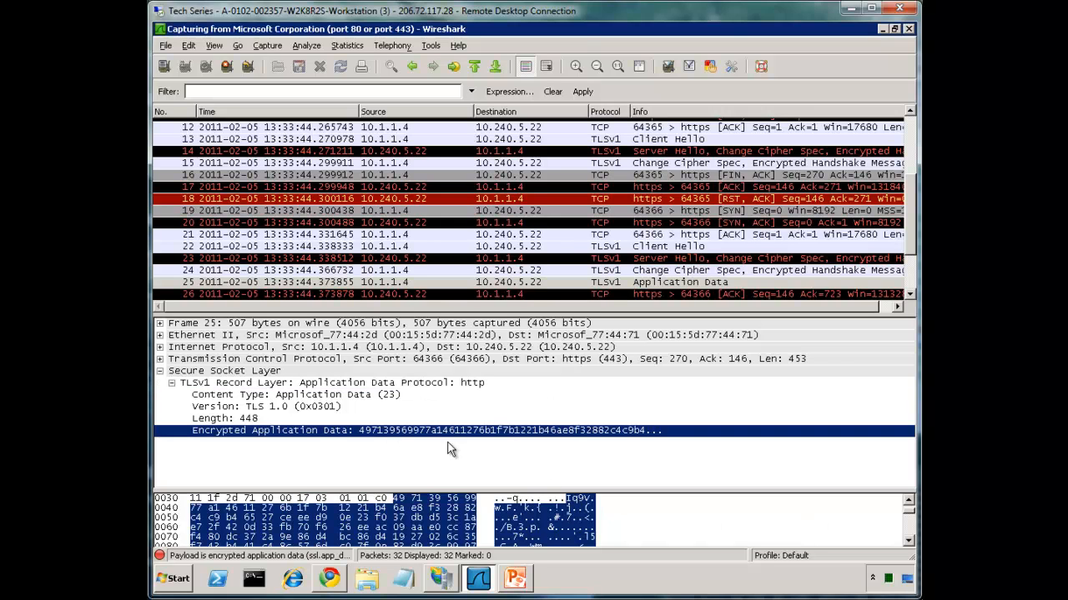
{"action": "mouse_move", "coordinate": [622, 436]}
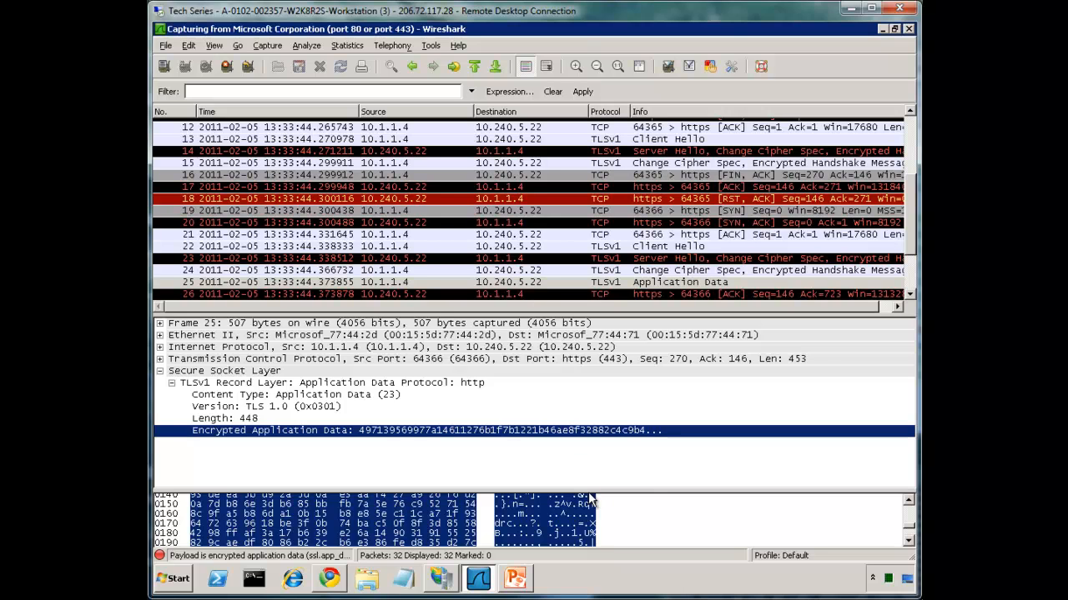
{"action": "mouse_move", "coordinate": [569, 435]}
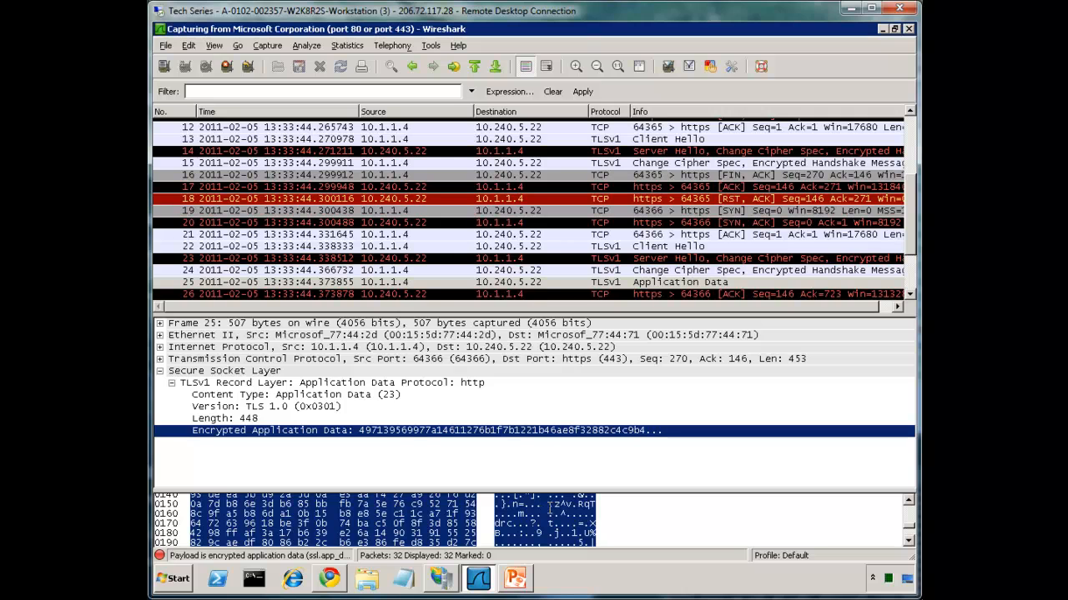
{"action": "mouse_move", "coordinate": [567, 512]}
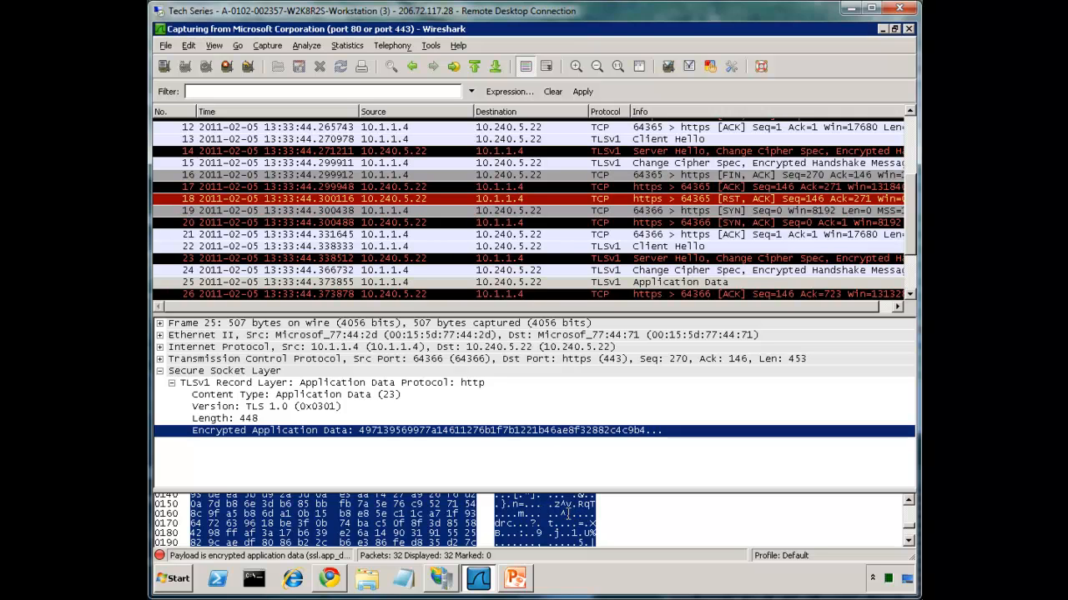
- Switch to IIS Manager on the Contoso.com site home page
{"action": "left_click", "coordinate": [440, 578]}
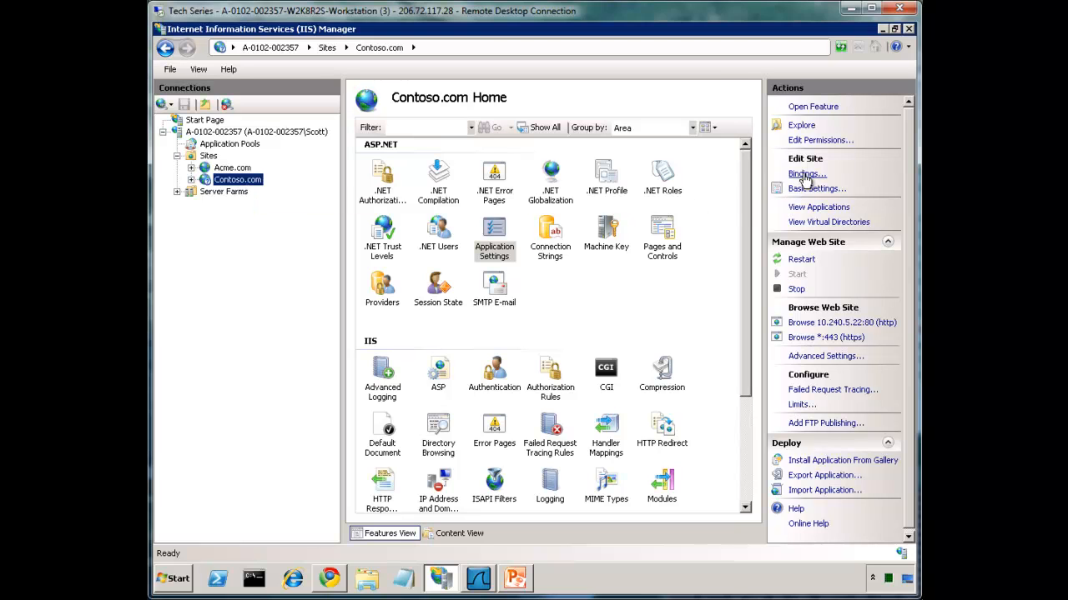
- Add a new site binding for Contoso.com on 10.240.5.22 and switch its type to https
{"action": "left_click", "coordinate": [803, 173]}
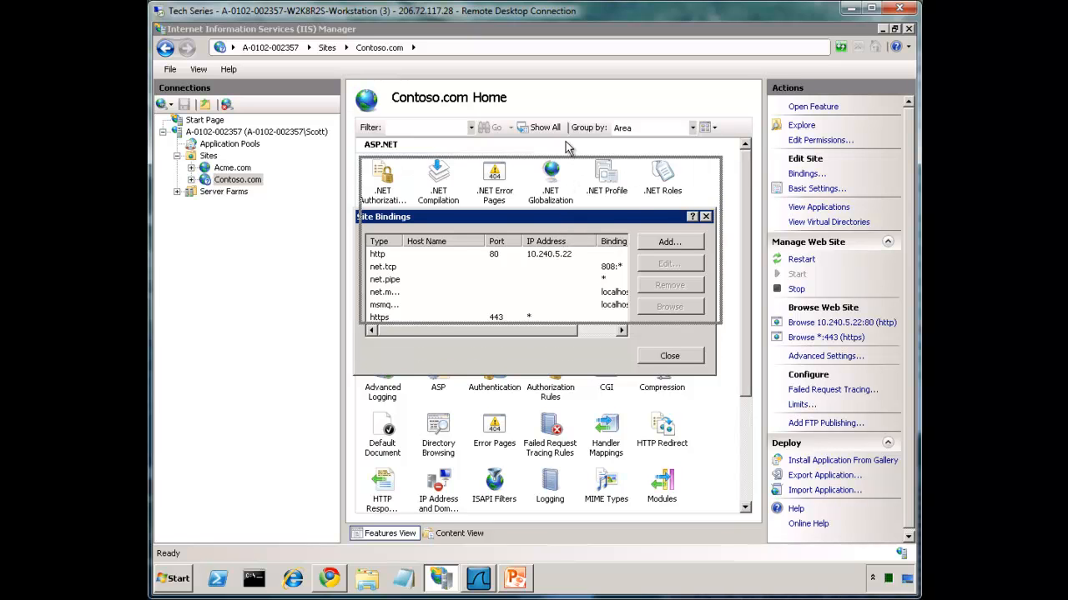
{"action": "left_click", "coordinate": [670, 241]}
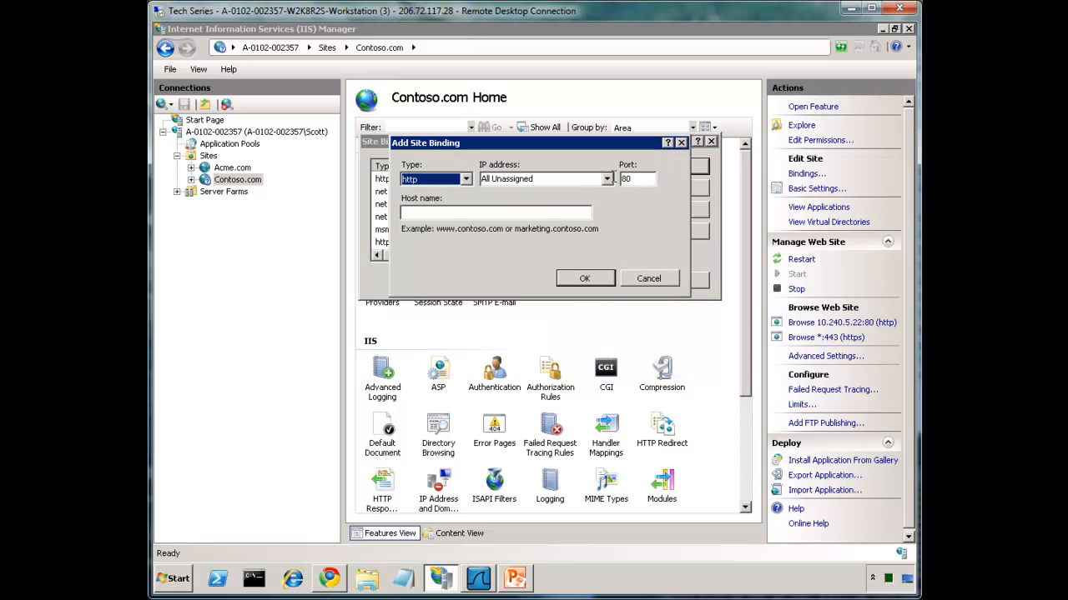
{"action": "left_click", "coordinate": [607, 178]}
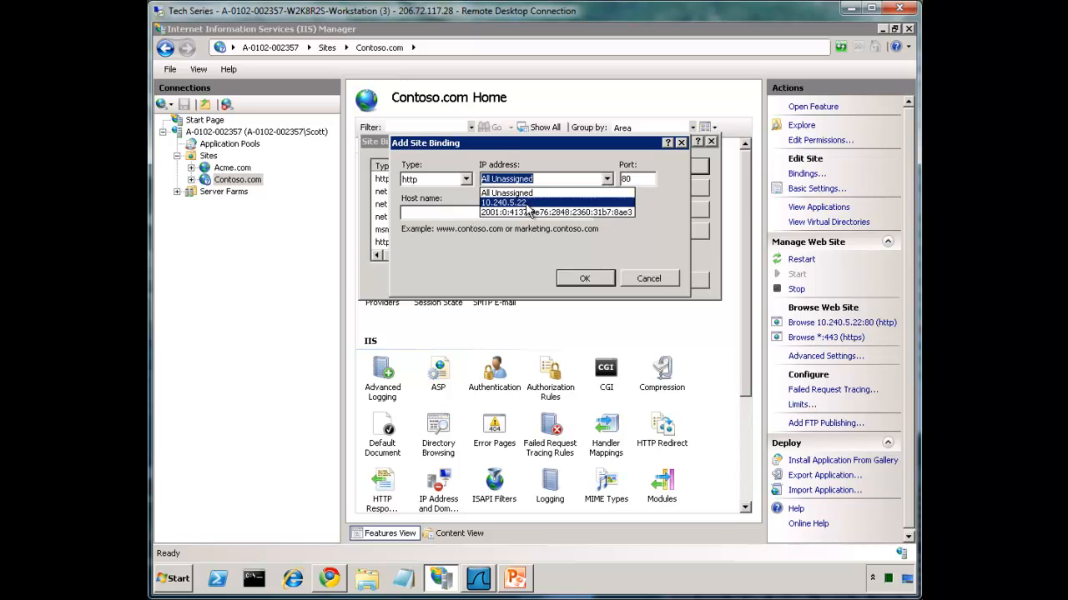
{"action": "left_click", "coordinate": [504, 202]}
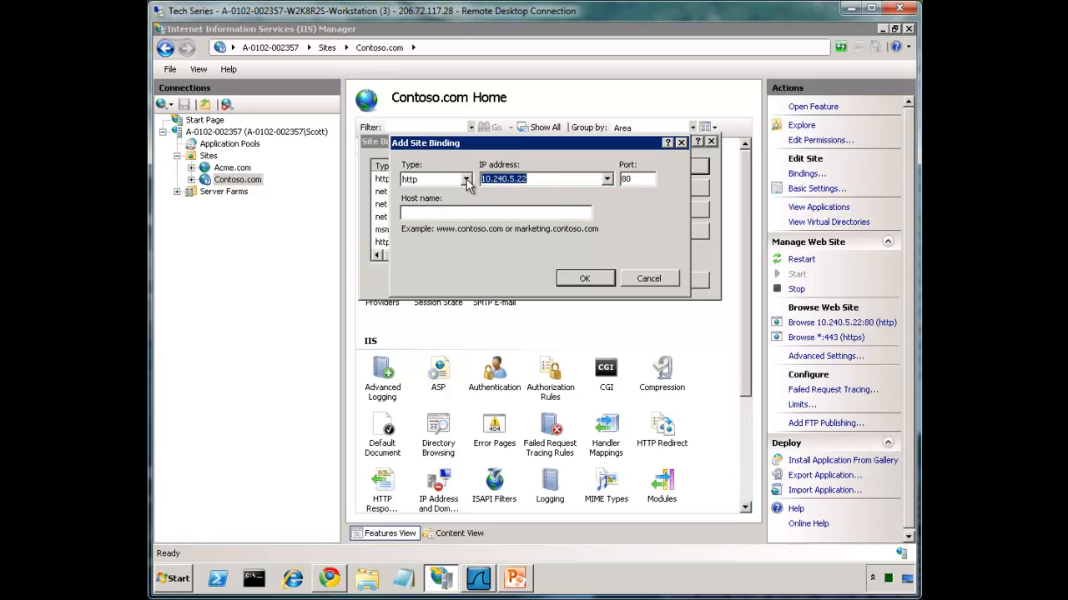
{"action": "left_click", "coordinate": [466, 178]}
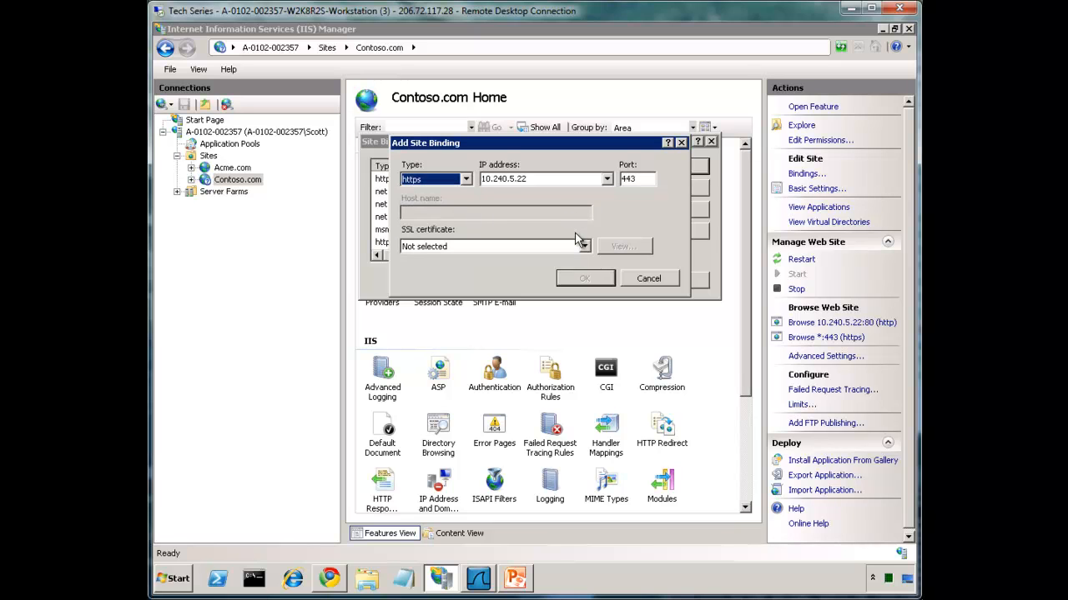